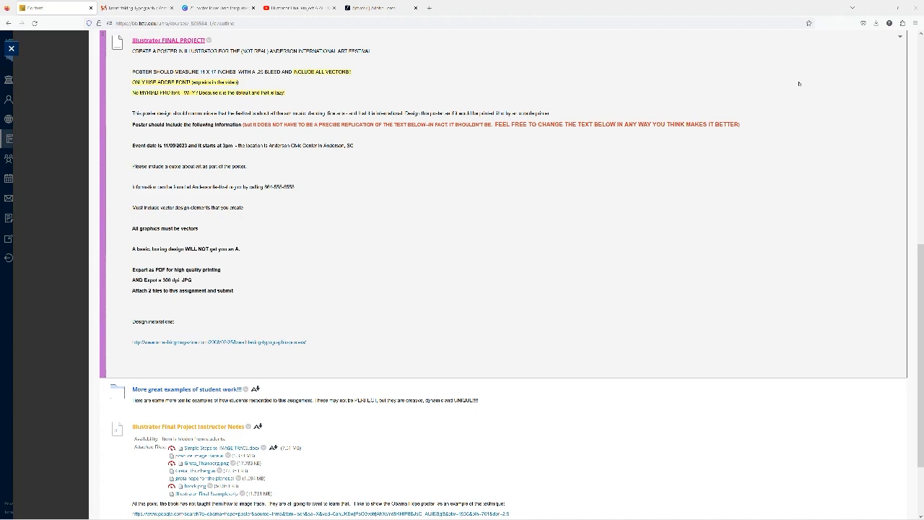
pyautogui.moveTo(551, 75)
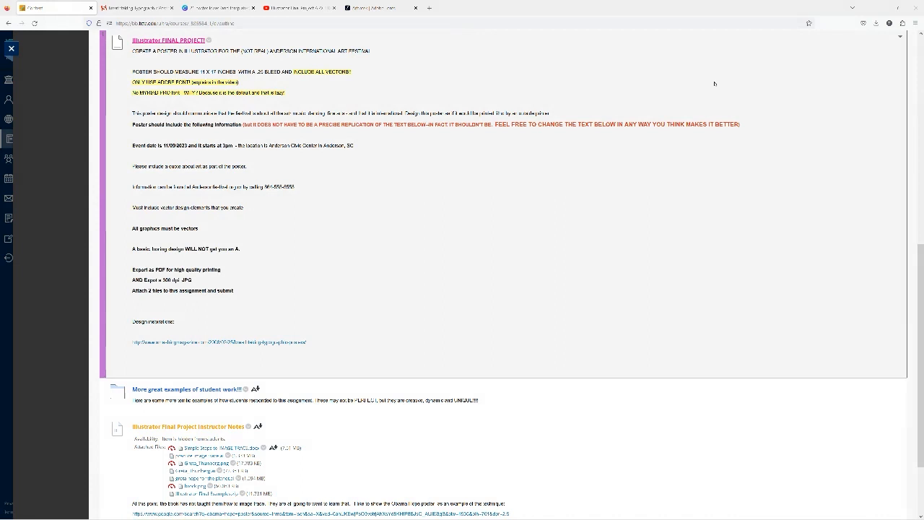
pyautogui.moveTo(616, 109)
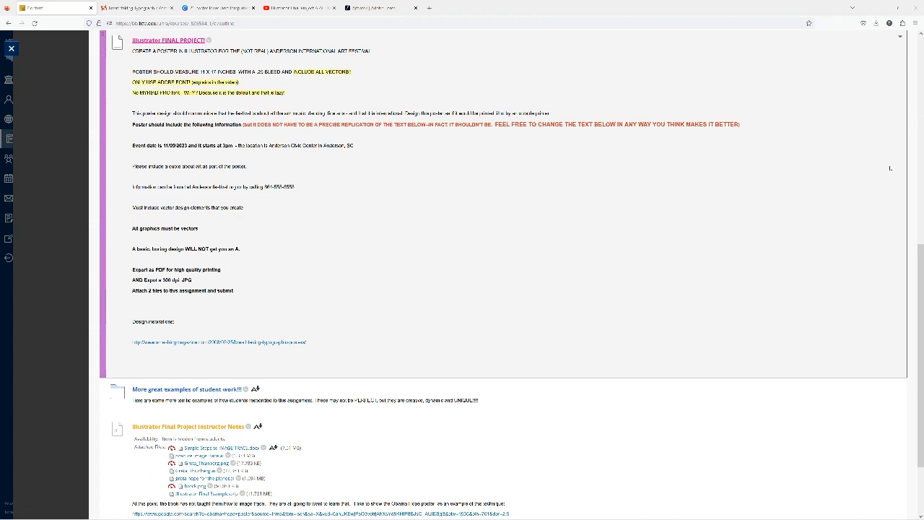
pyautogui.moveTo(605, 133)
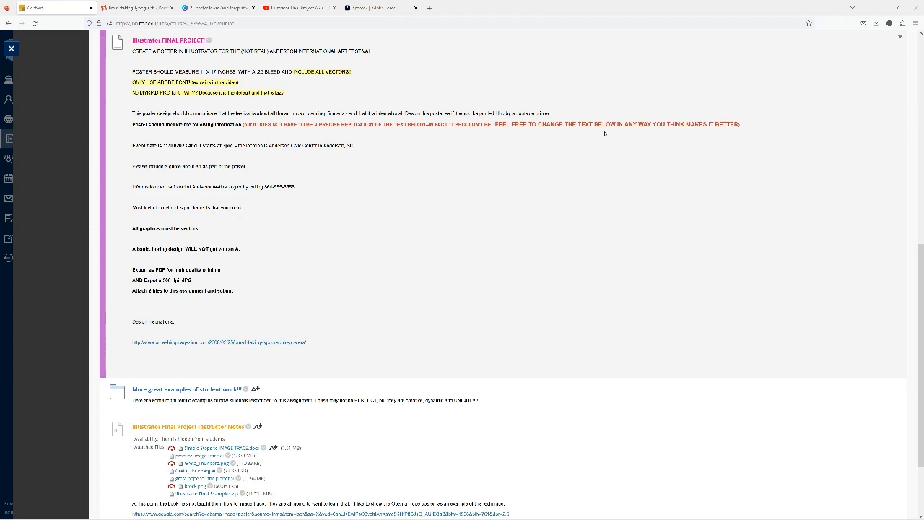
pyautogui.moveTo(716, 135)
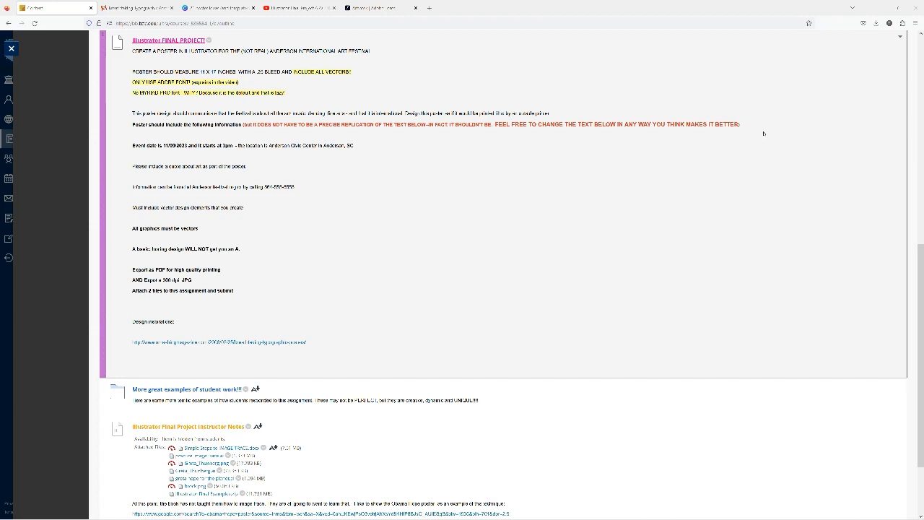
pyautogui.moveTo(823, 133)
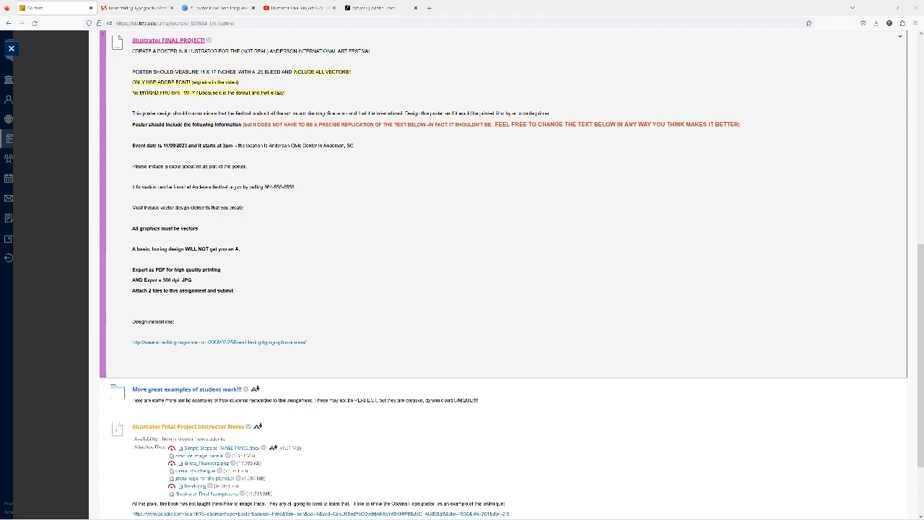
# Mark the event date and an information-line word in the poster requirements.
pyautogui.doubleClick(141, 145)
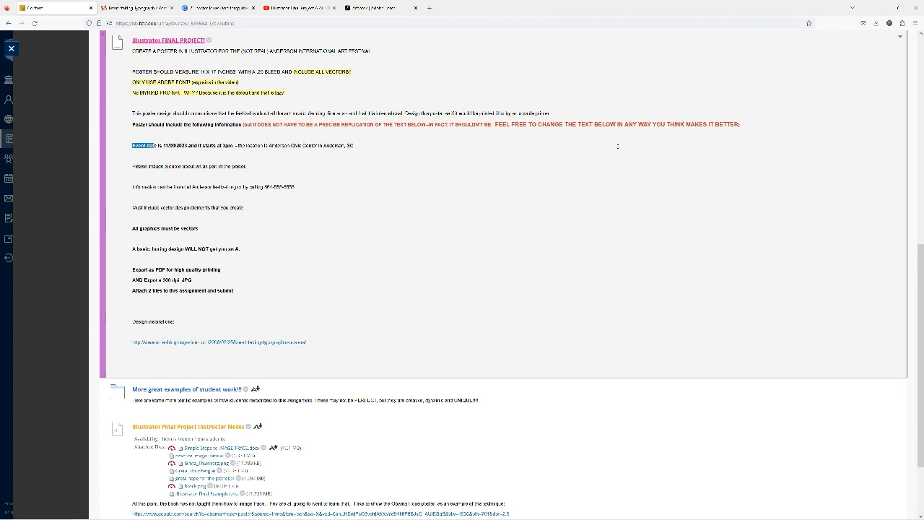
pyautogui.moveTo(798, 174)
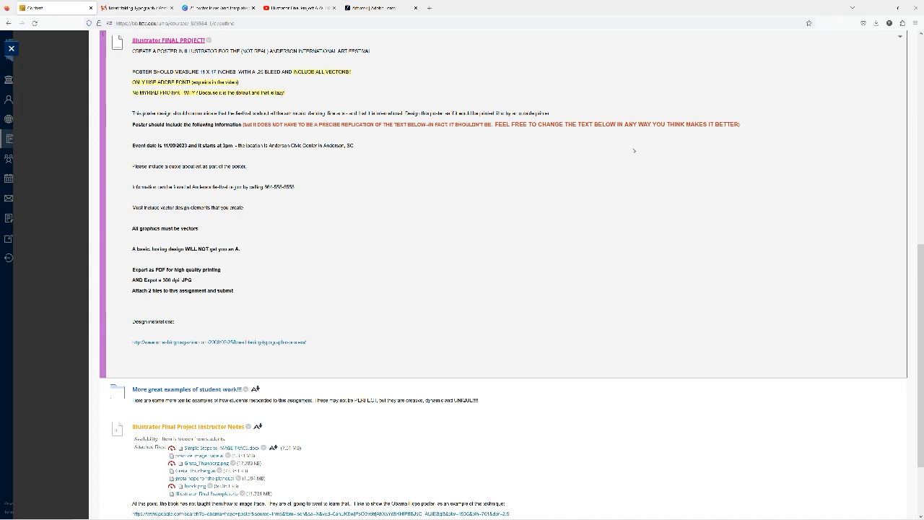
pyautogui.moveTo(687, 144)
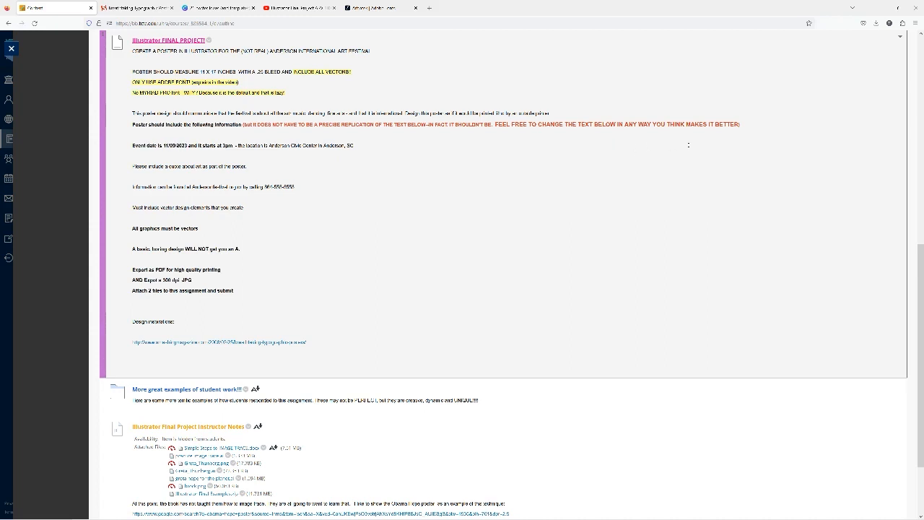
pyautogui.moveTo(774, 156)
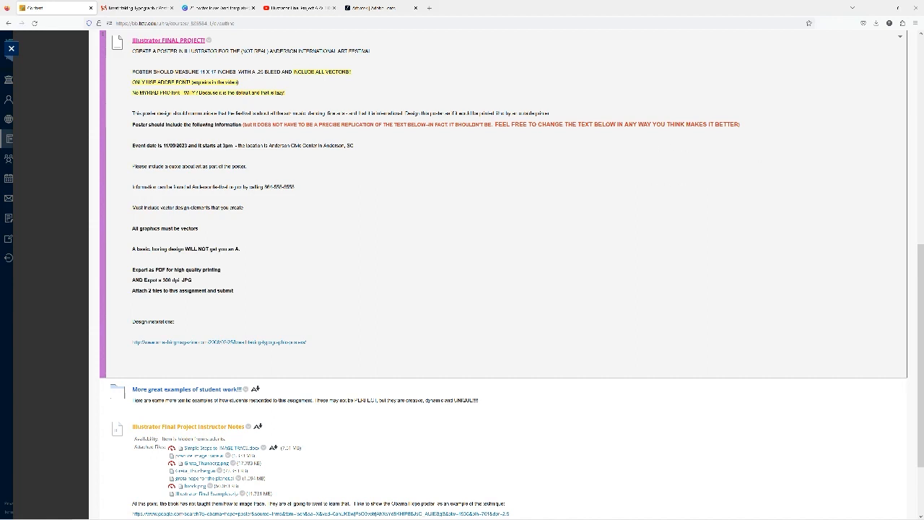
pyautogui.doubleClick(253, 187)
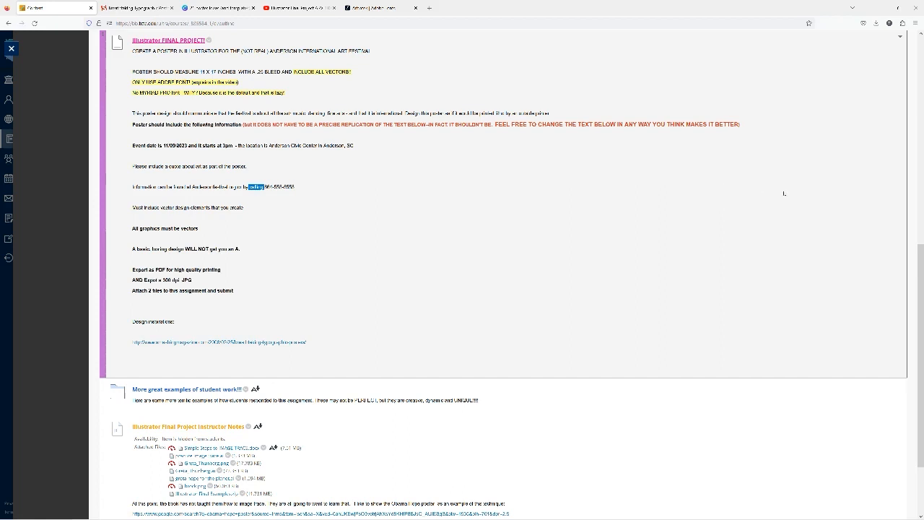
pyautogui.moveTo(837, 242)
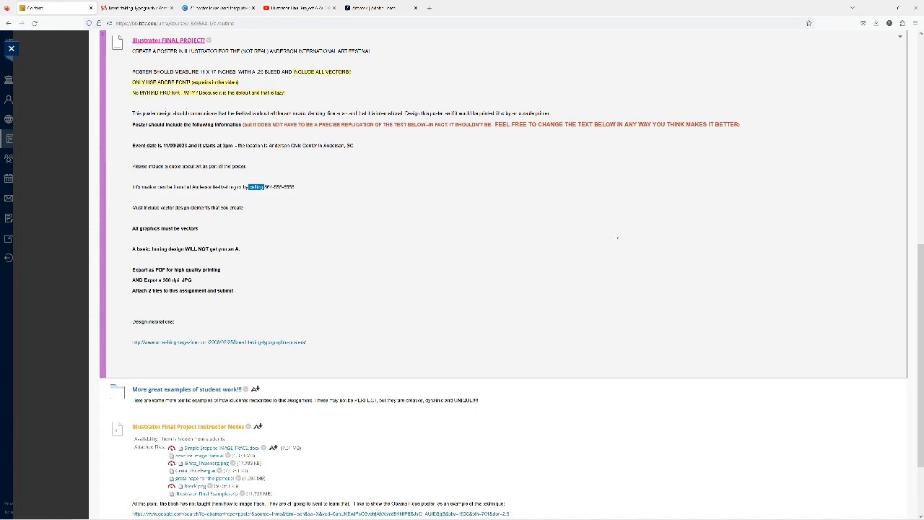
pyautogui.moveTo(635, 242)
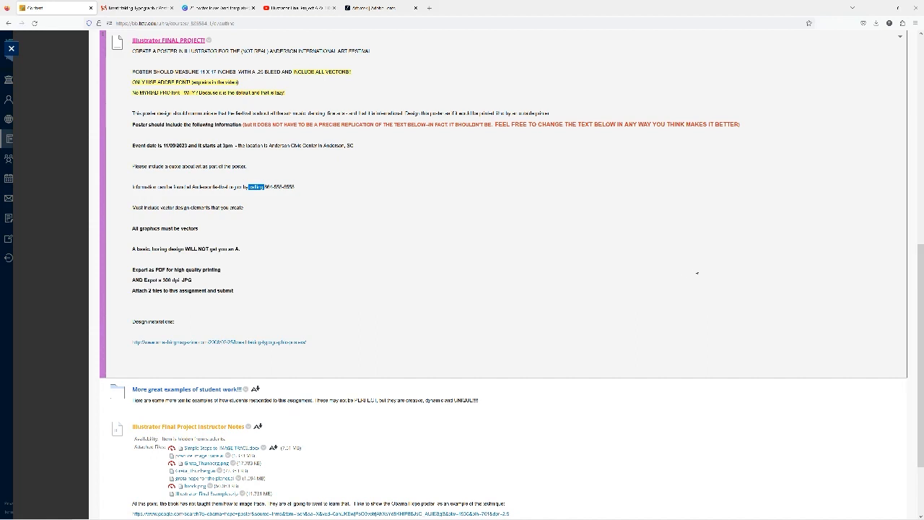
pyautogui.moveTo(635, 286)
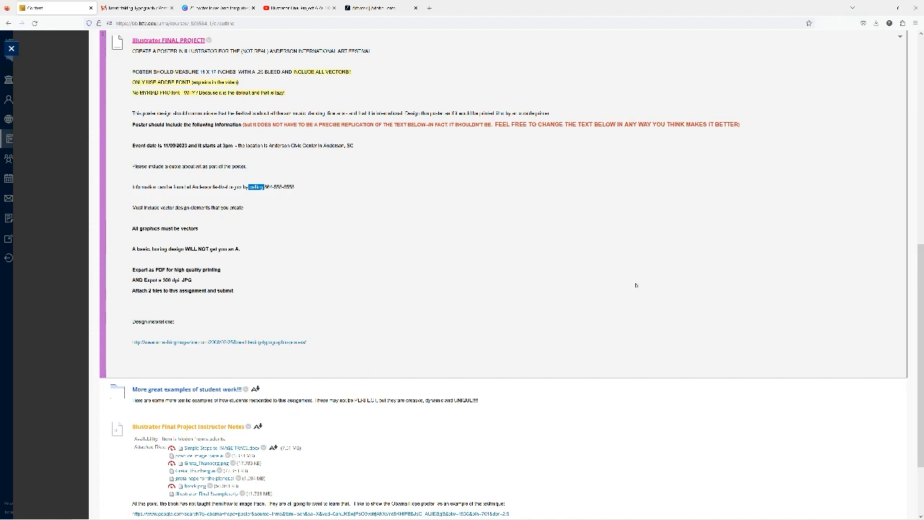
pyautogui.moveTo(658, 284)
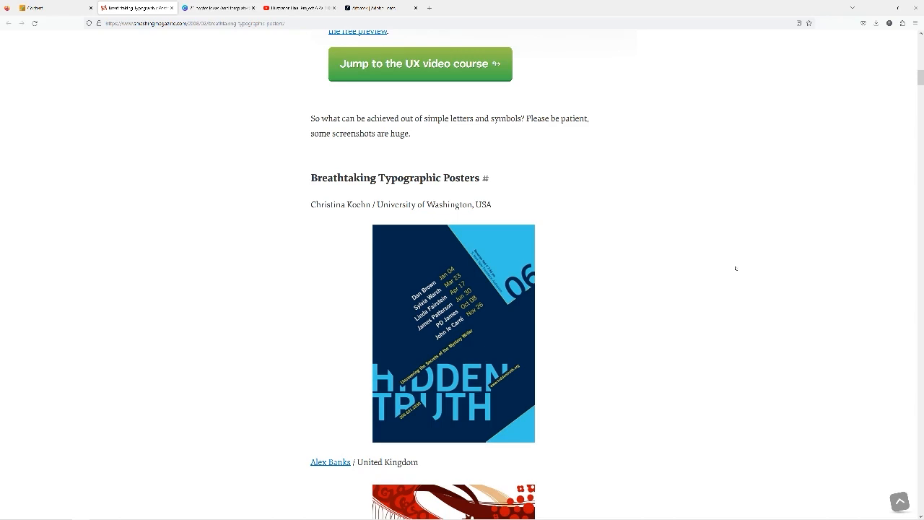
pyautogui.moveTo(706, 395)
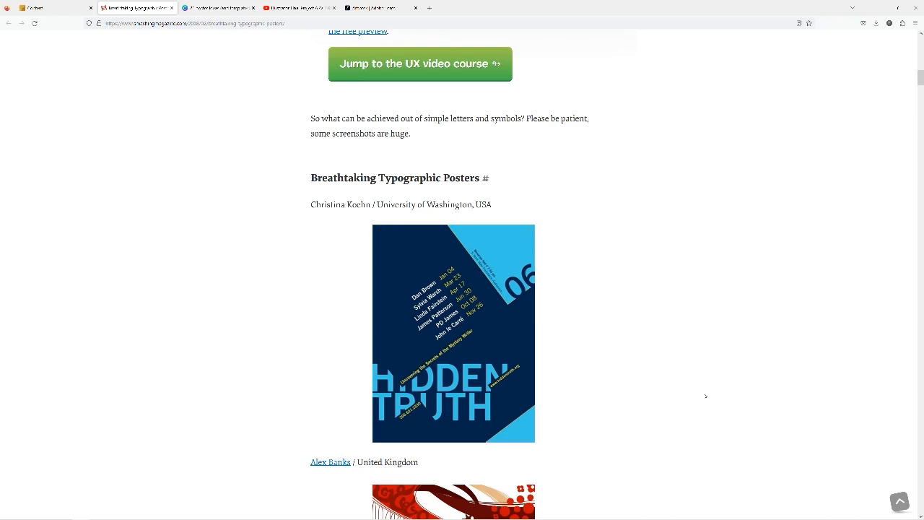
# Scroll down through the Smashing Magazine typographic poster examples.
pyautogui.scroll(-3)
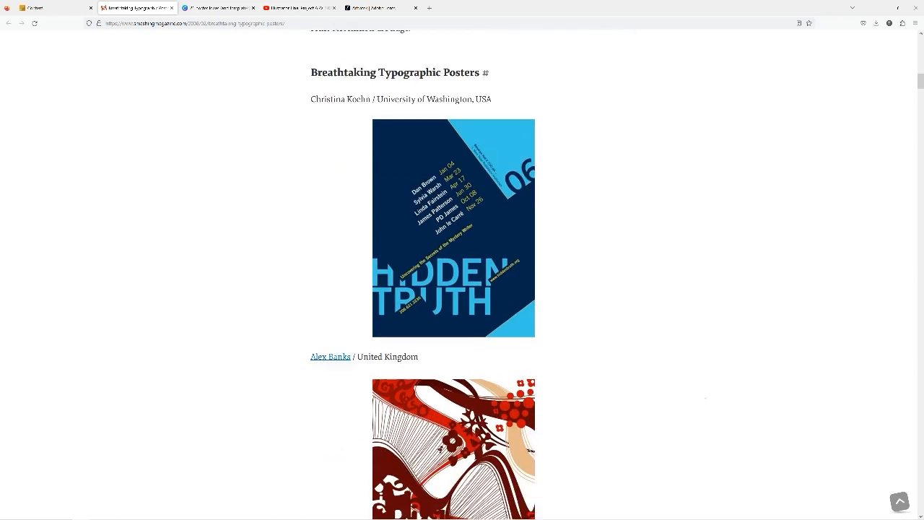
pyautogui.scroll(-3)
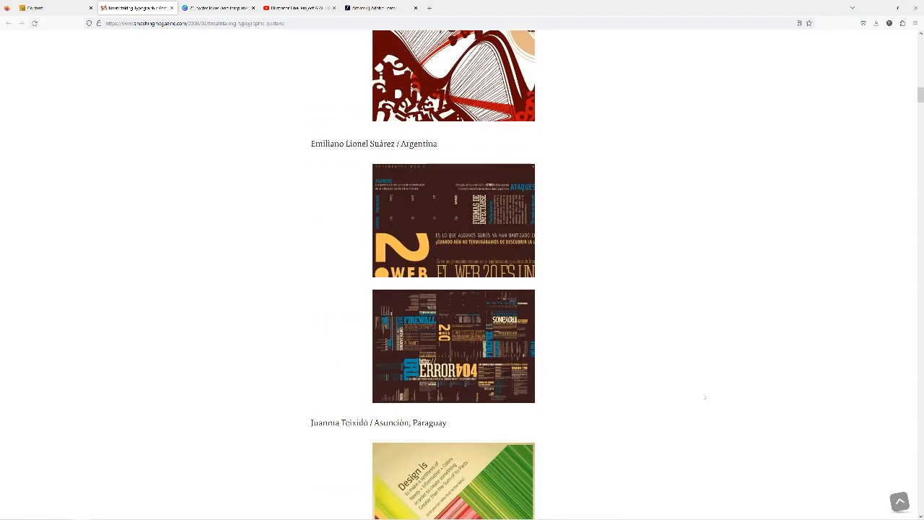
pyautogui.scroll(-3)
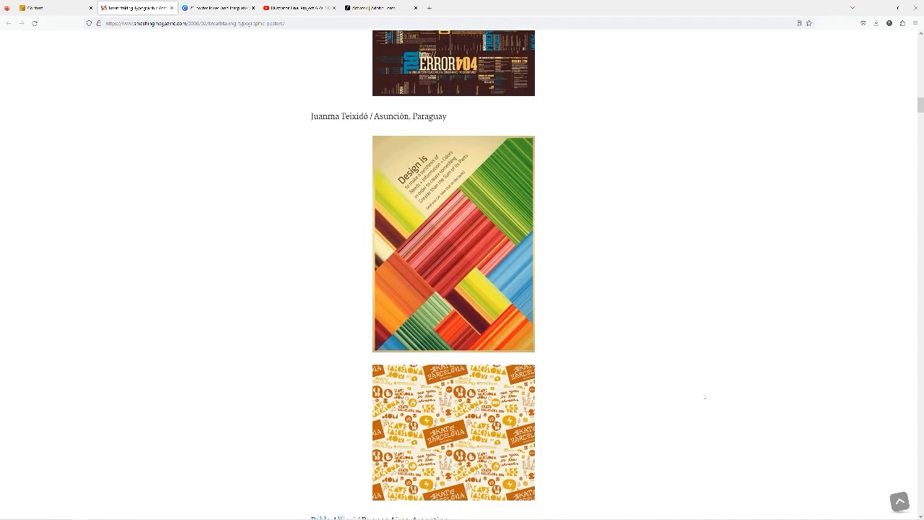
pyautogui.scroll(-3)
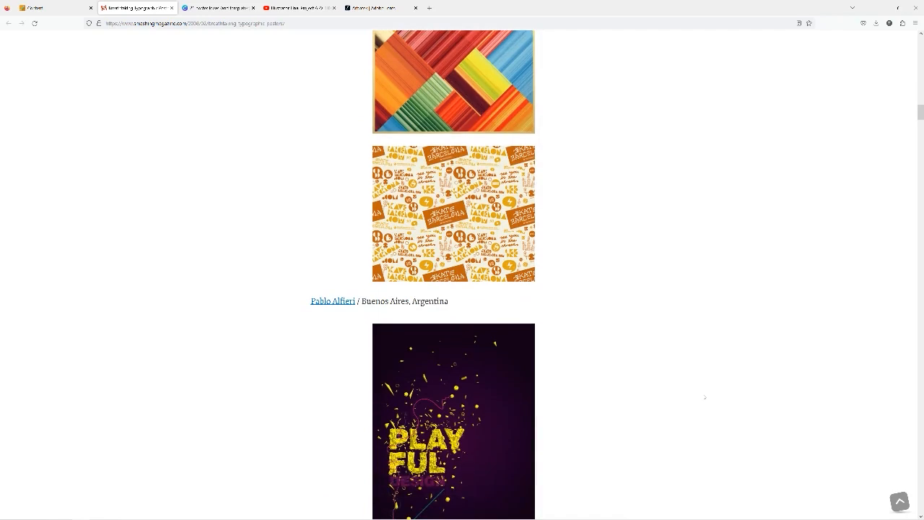
pyautogui.scroll(-3)
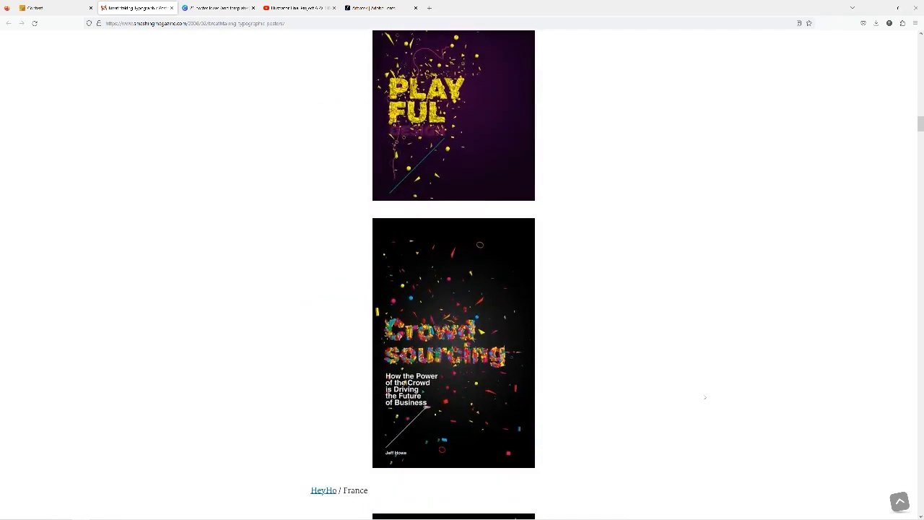
pyautogui.scroll(-3)
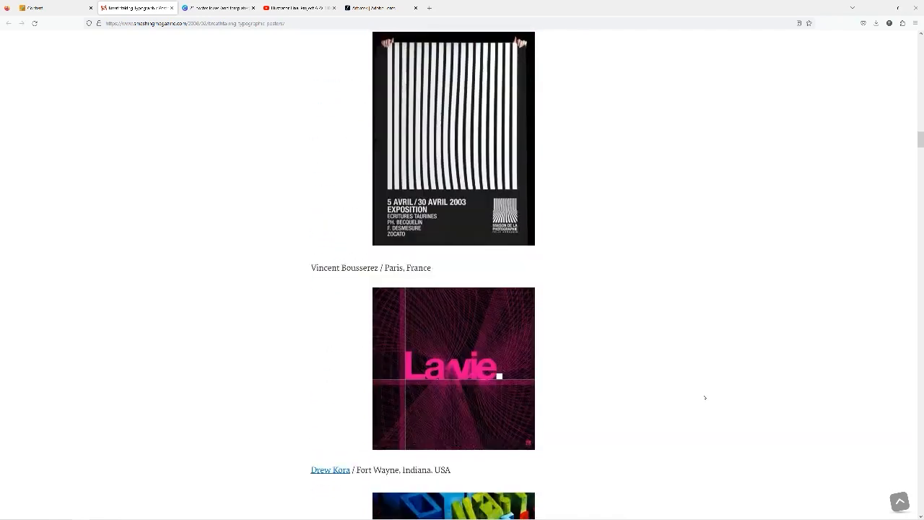
pyautogui.scroll(-3)
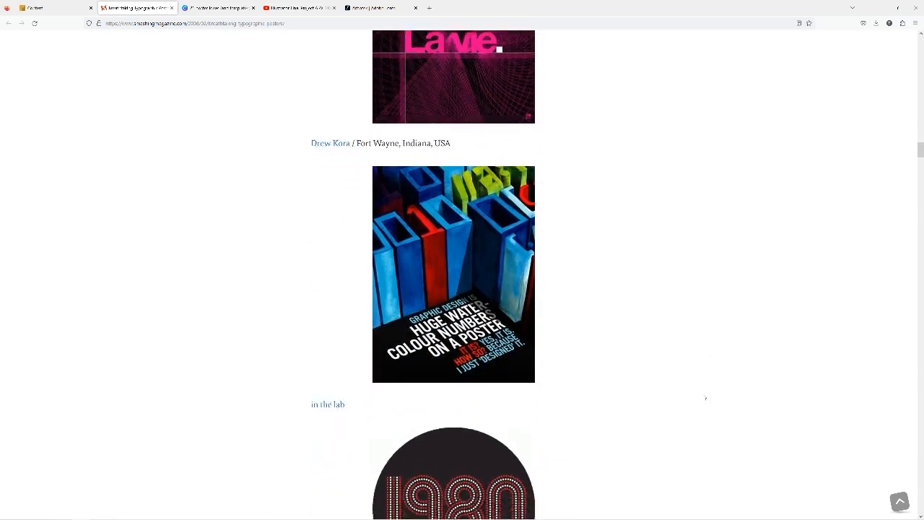
pyautogui.scroll(-3)
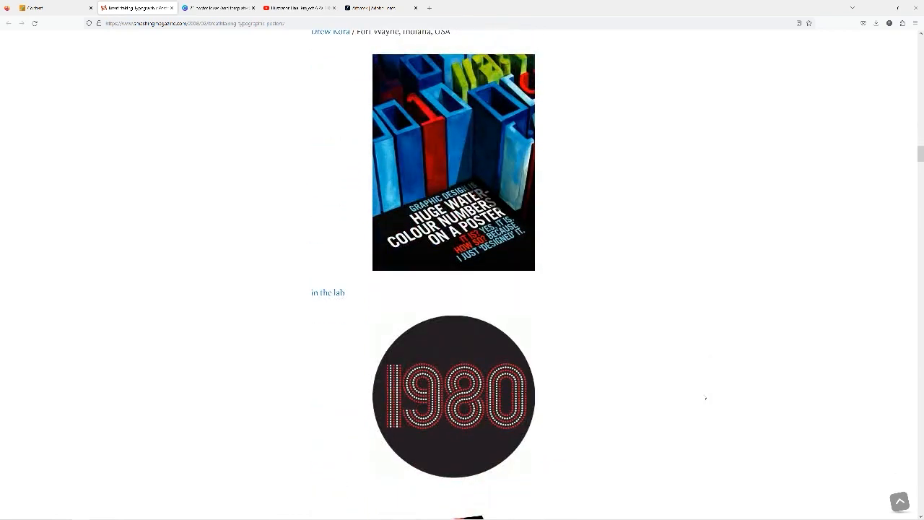
pyautogui.scroll(-3)
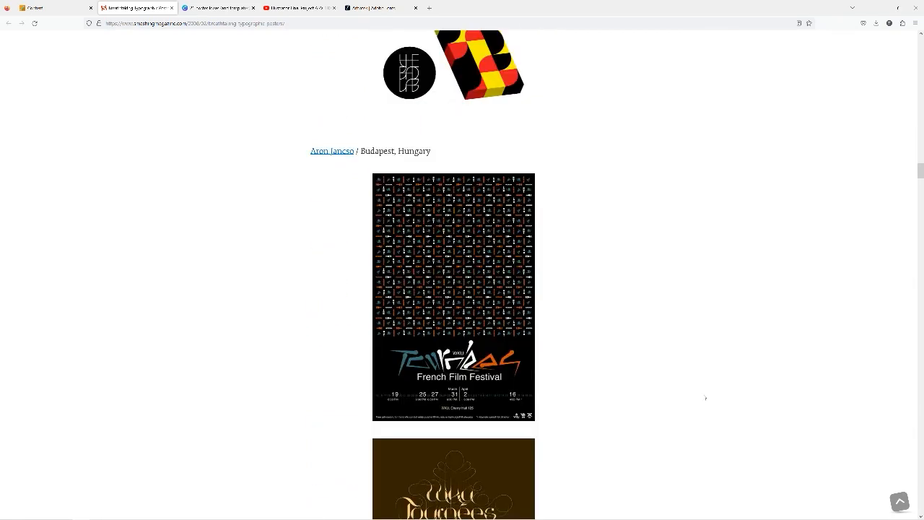
pyautogui.scroll(-3)
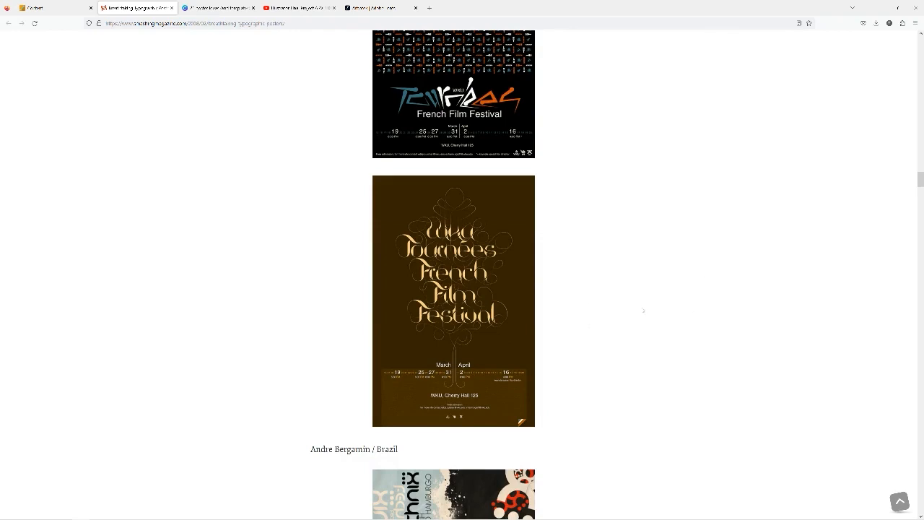
pyautogui.scroll(-3)
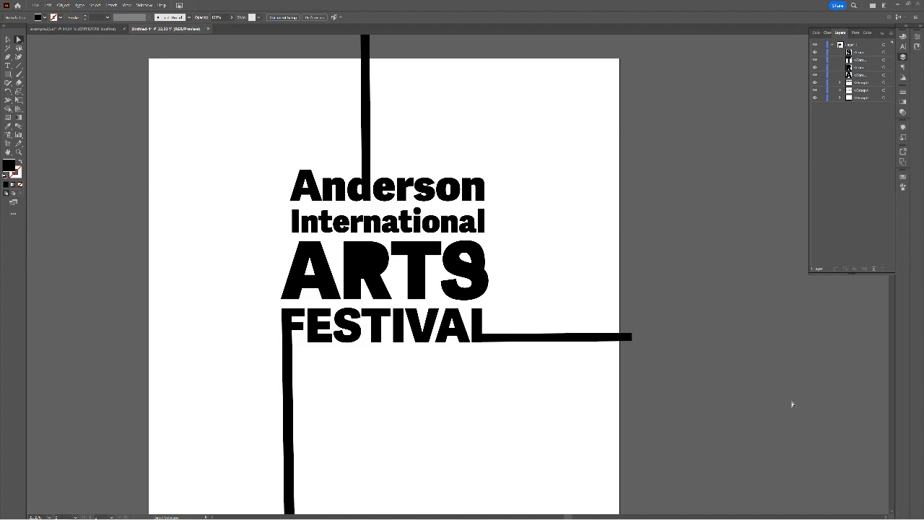
pyautogui.moveTo(790, 401)
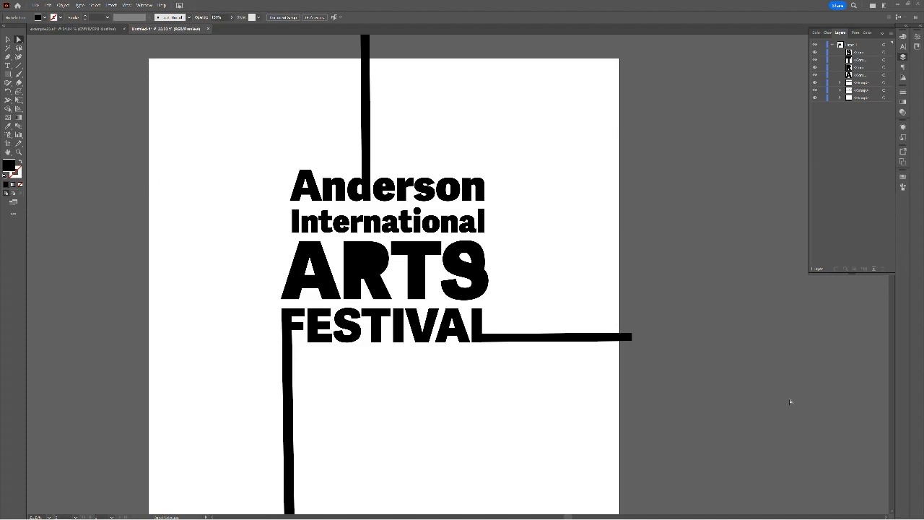
pyautogui.moveTo(873, 150)
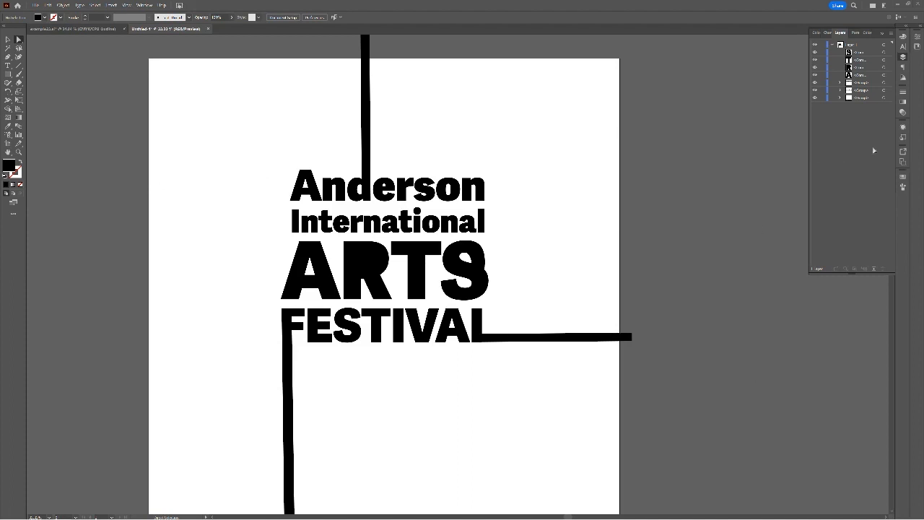
pyautogui.moveTo(517, 35)
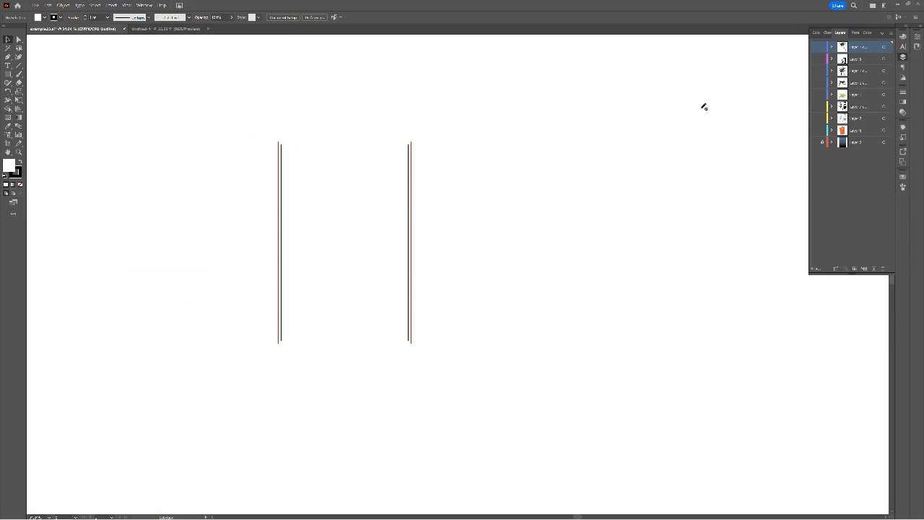
pyautogui.moveTo(918, 147)
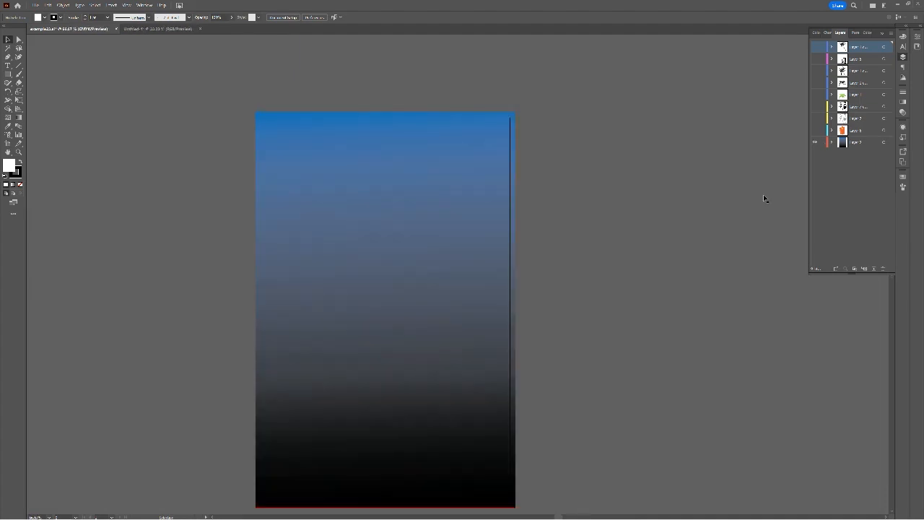
pyautogui.moveTo(908, 159)
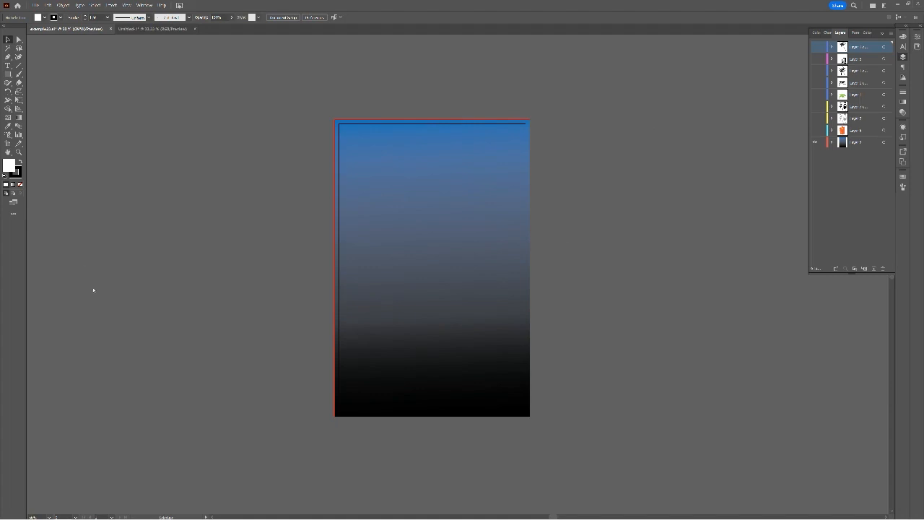
# Start a new Print document and choose the Tabloid preset from all print sizes.
pyautogui.click(36, 6)
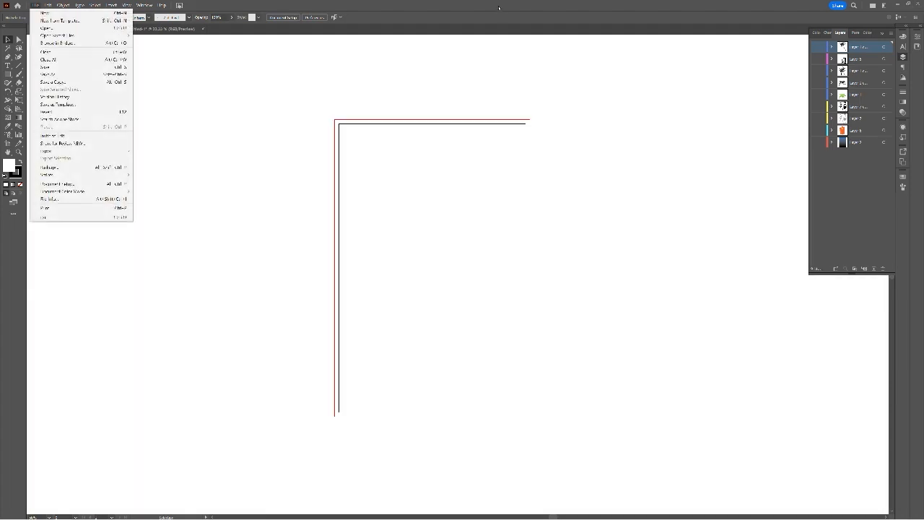
pyautogui.click(45, 13)
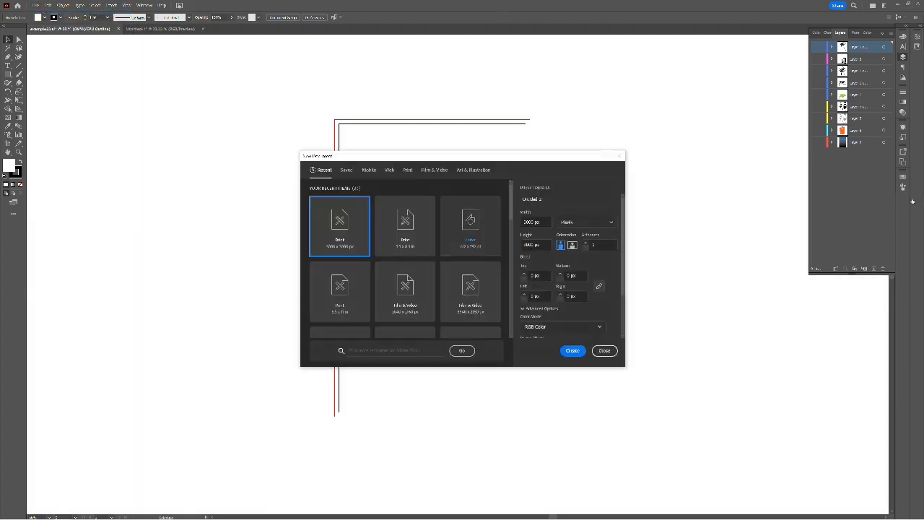
pyautogui.click(407, 170)
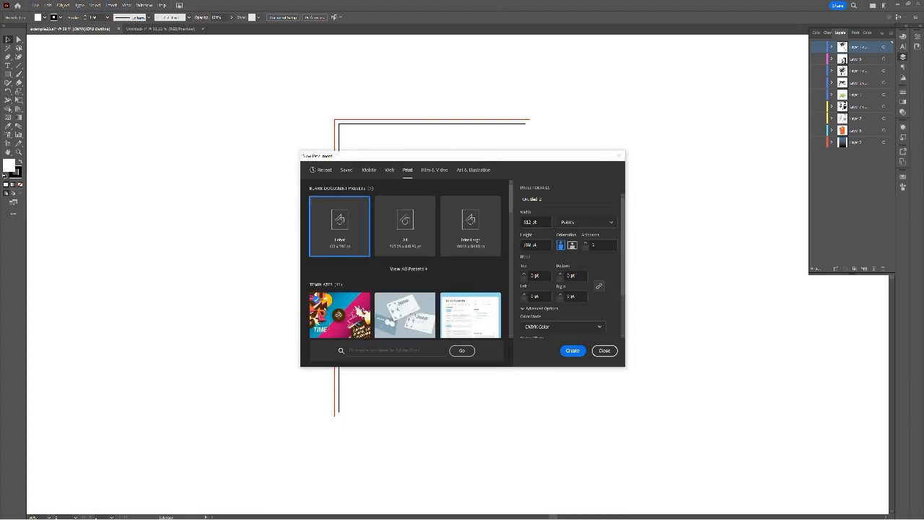
pyautogui.click(407, 268)
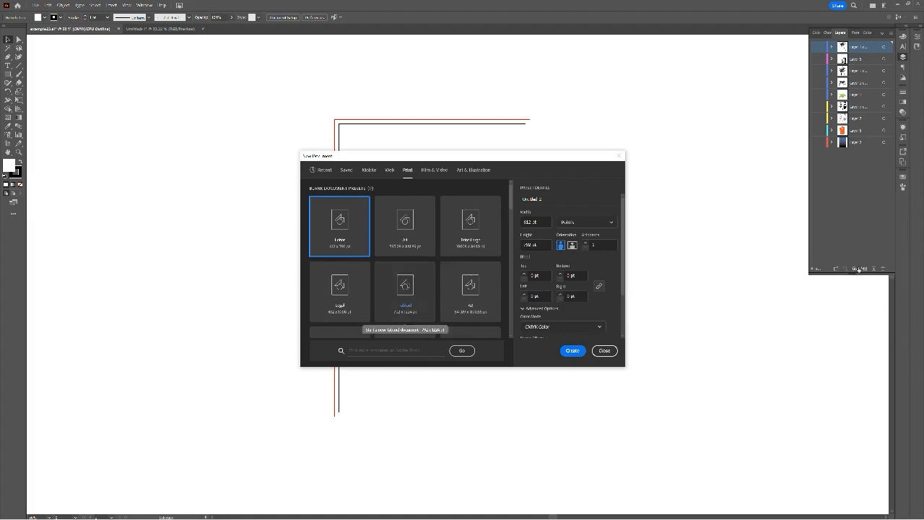
pyautogui.moveTo(874, 296)
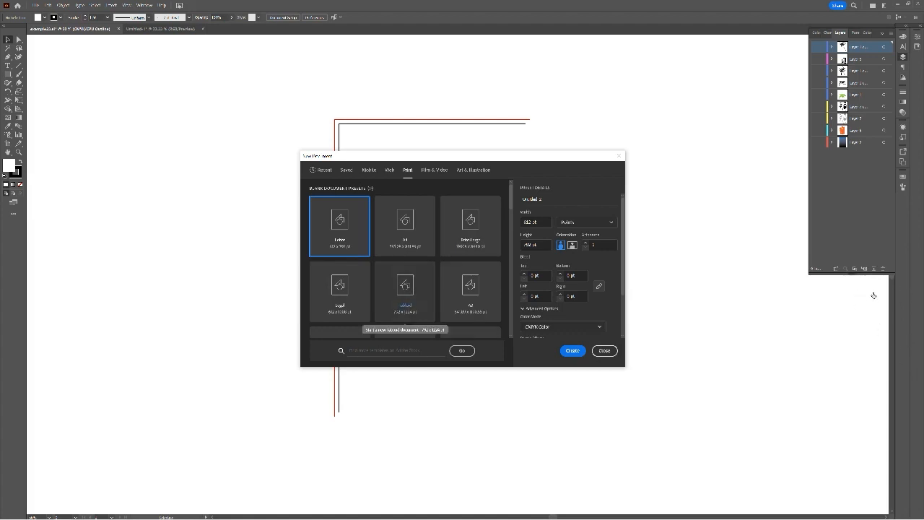
pyautogui.click(404, 292)
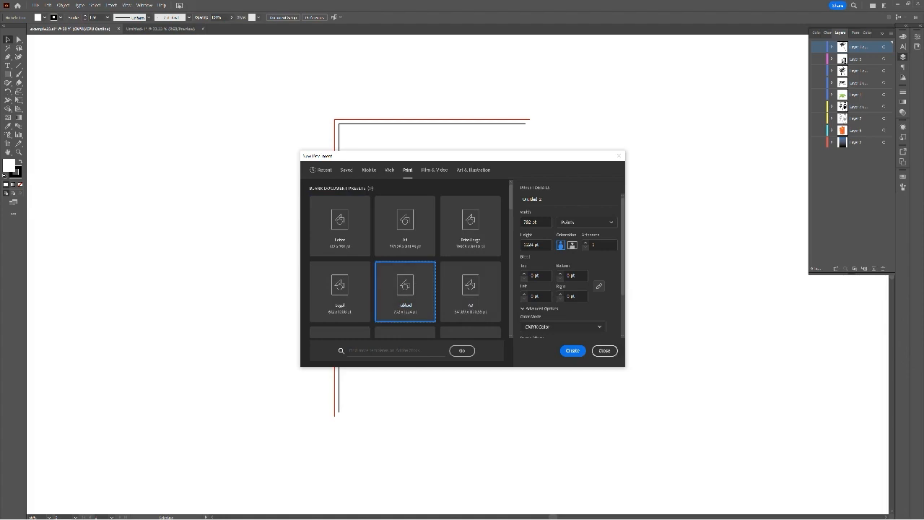
# Set units to Inches, adjust the bleed, and create the tabloid document.
pyautogui.click(609, 222)
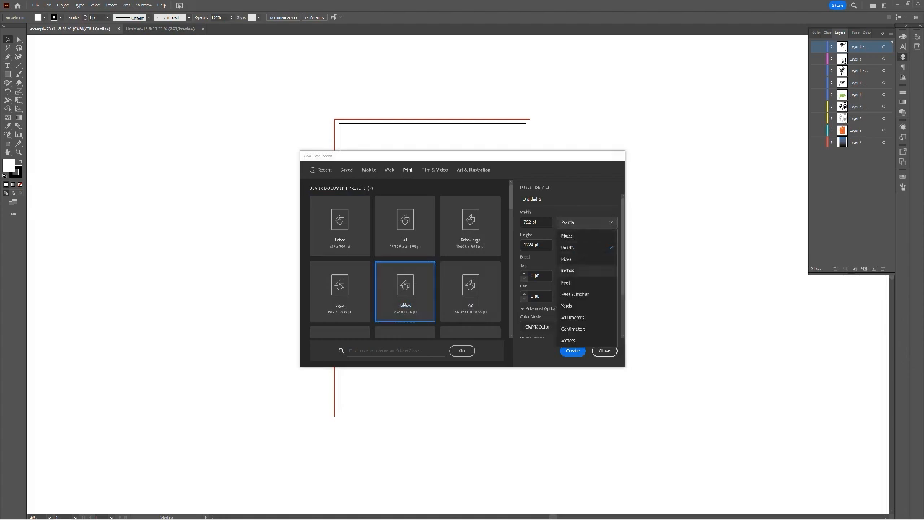
pyautogui.click(566, 259)
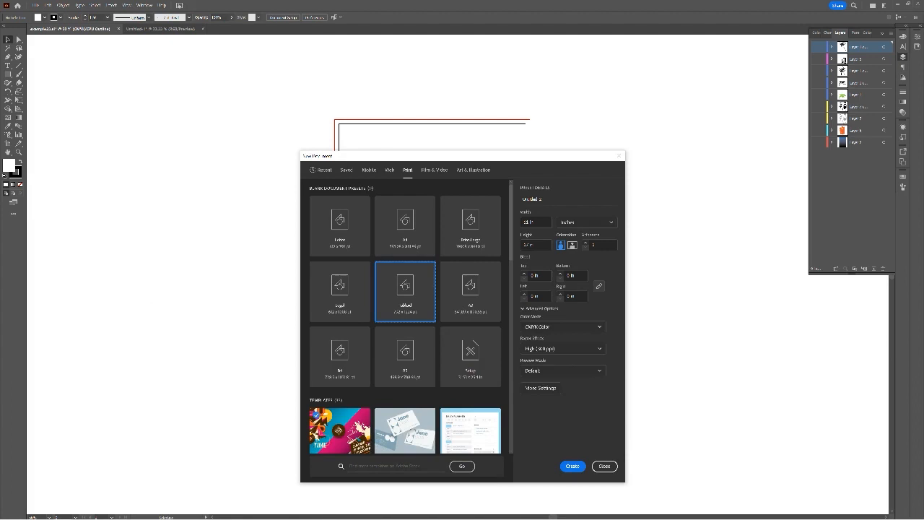
pyautogui.click(534, 275)
pyautogui.write('0.25')
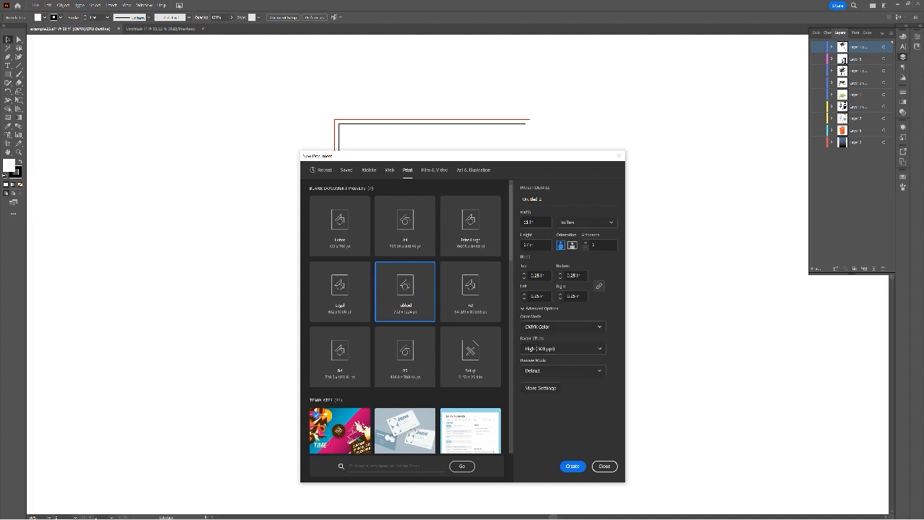
pyautogui.click(571, 464)
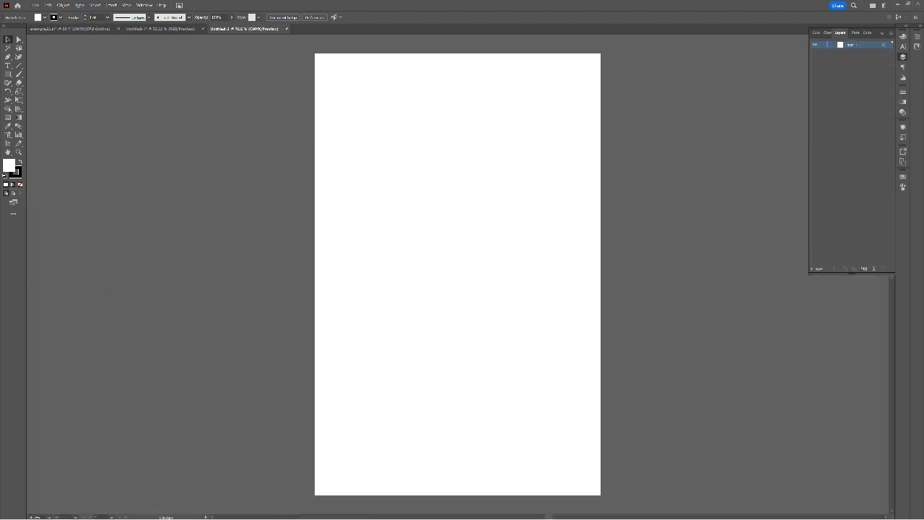
pyautogui.moveTo(860, 17)
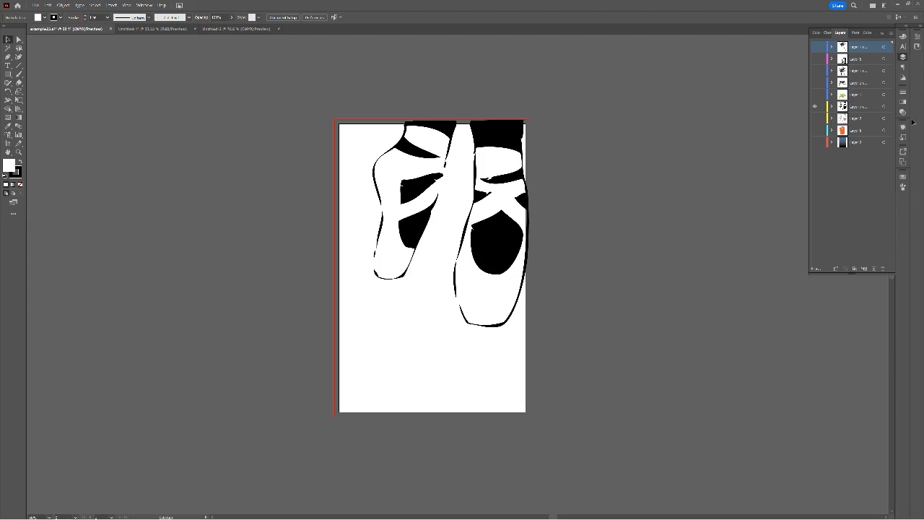
pyautogui.moveTo(913, 121)
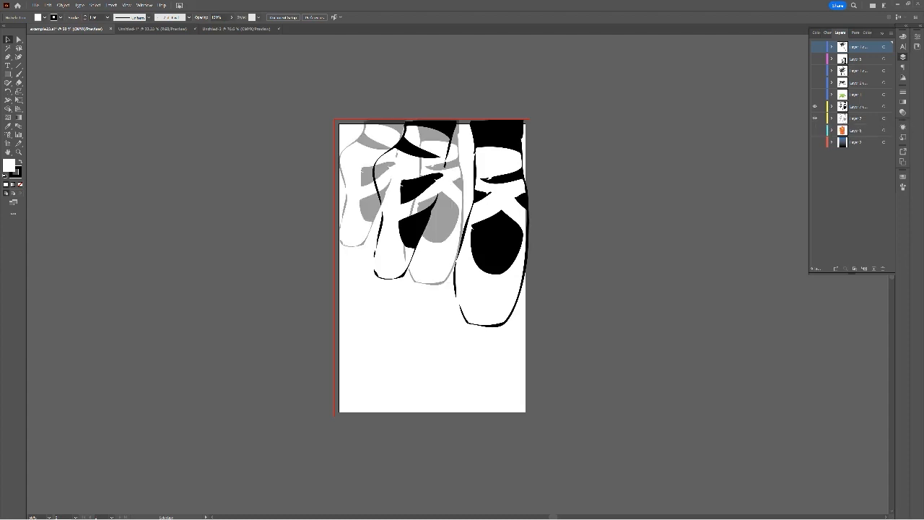
# Select the pointe shoe artwork on the ballet shoes poster.
pyautogui.click(858, 119)
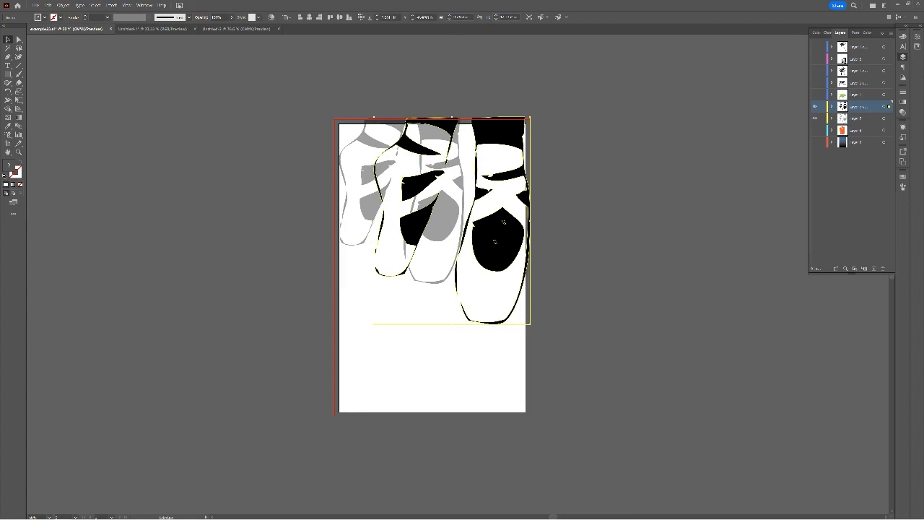
pyautogui.click(858, 118)
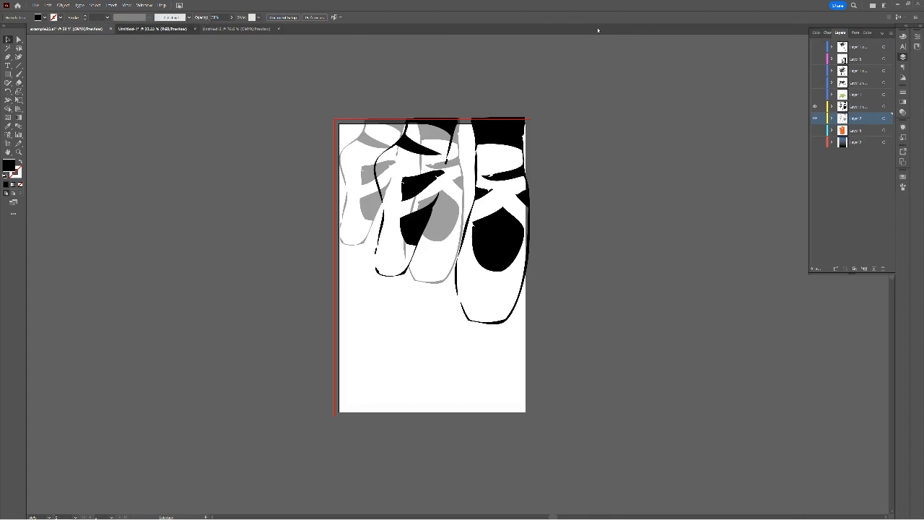
# Switch to the Untitled-1 festival title document and reach the file commands.
pyautogui.click(133, 29)
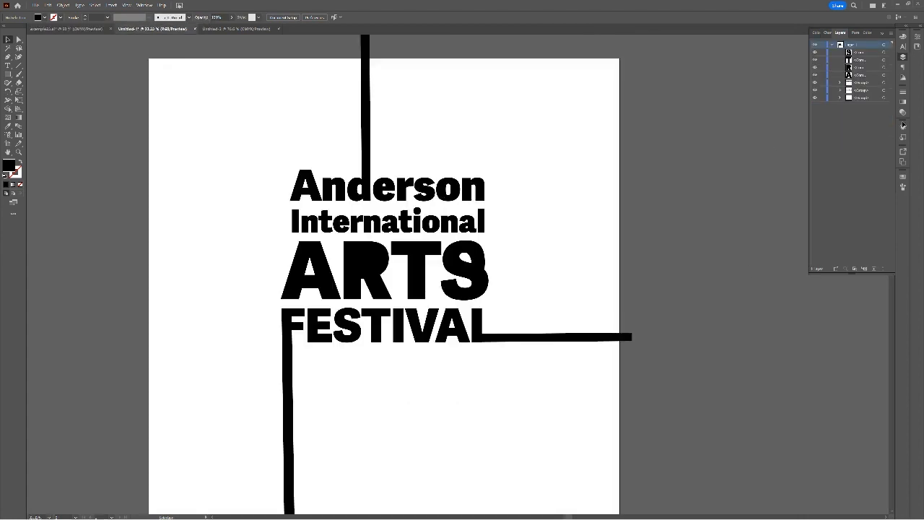
pyautogui.moveTo(675, 108)
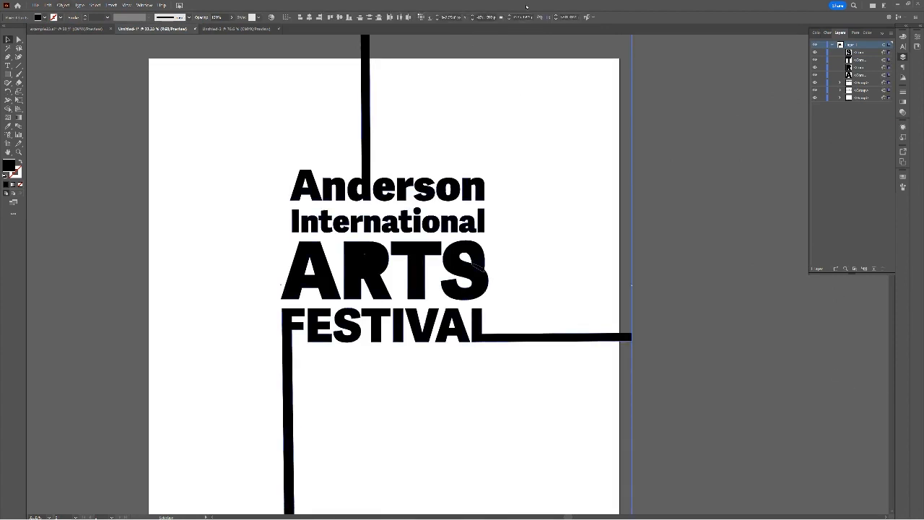
pyautogui.click(64, 6)
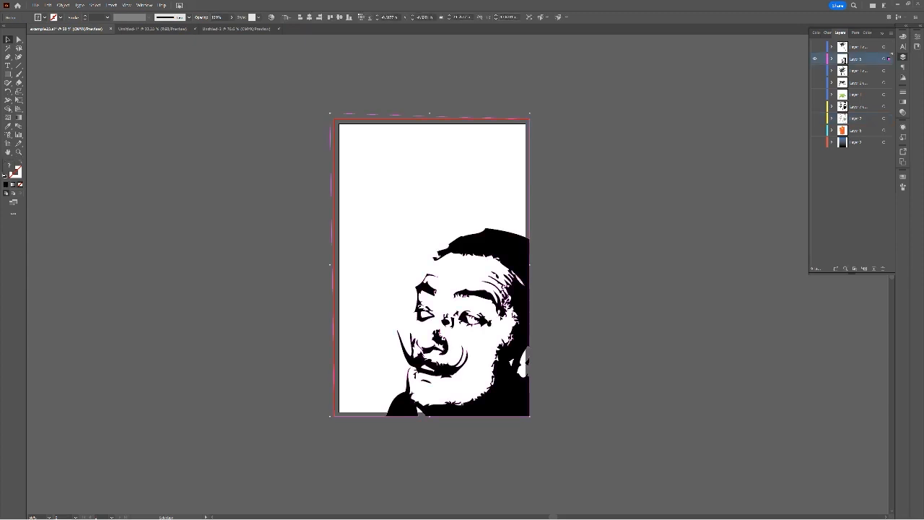
pyautogui.moveTo(482, 40)
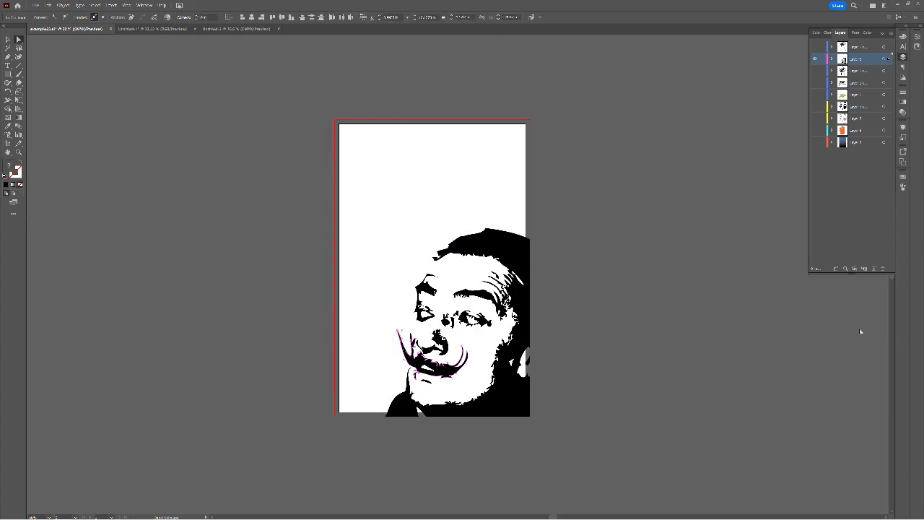
# Stretch Dali's moustache tip into a long diagonal line with Direct Selection.
pyautogui.moveTo(325, 234); pyautogui.dragTo(404, 354)
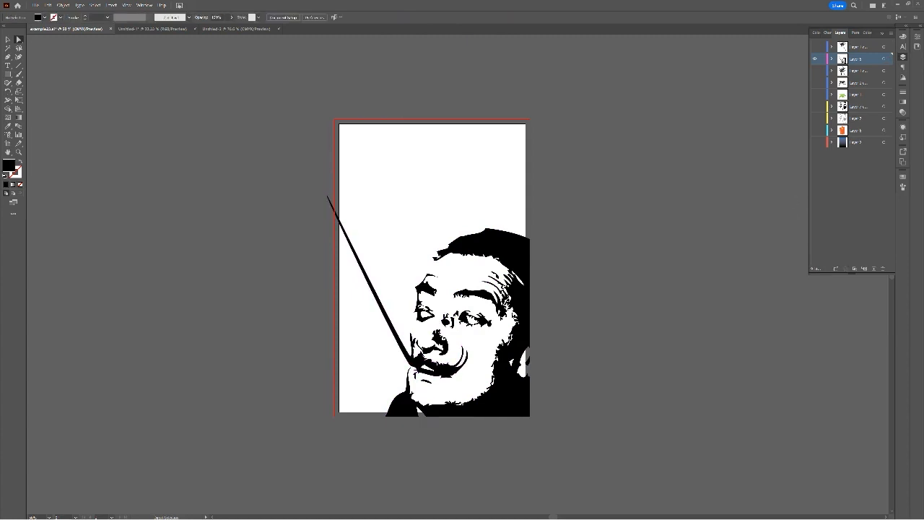
pyautogui.click(814, 81)
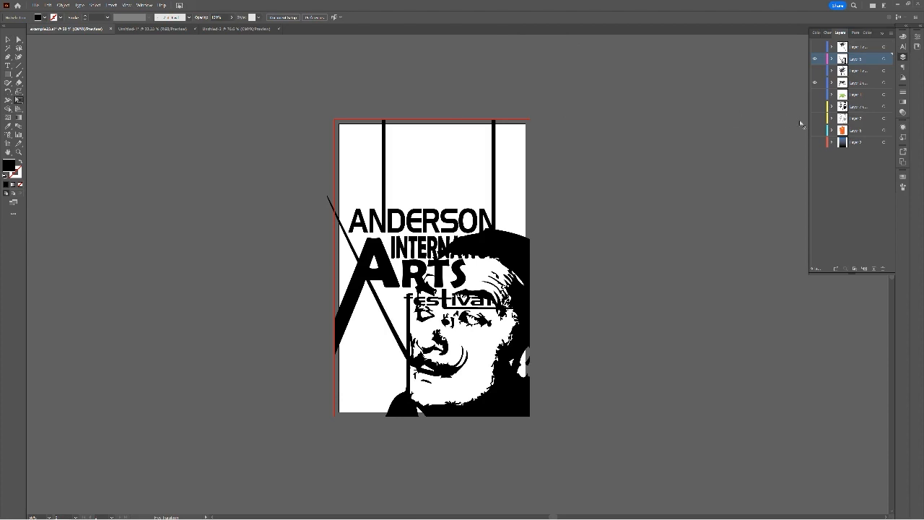
pyautogui.moveTo(916, 193)
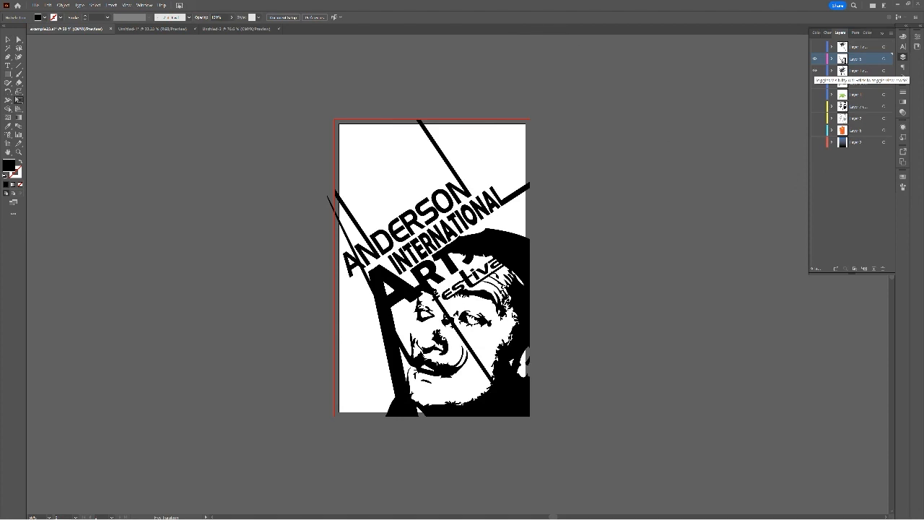
# Rotate the festival title group to a diagonal across the Dali portrait.
pyautogui.click(814, 69)
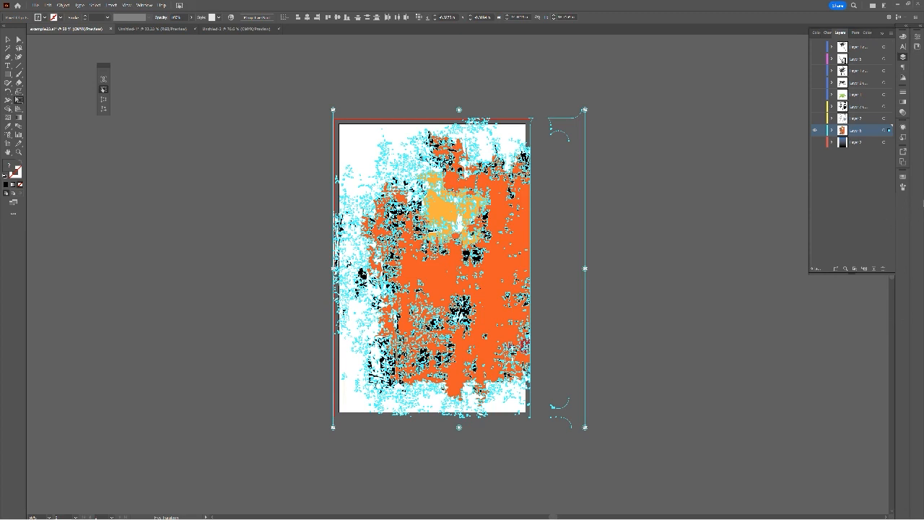
pyautogui.moveTo(807, 196)
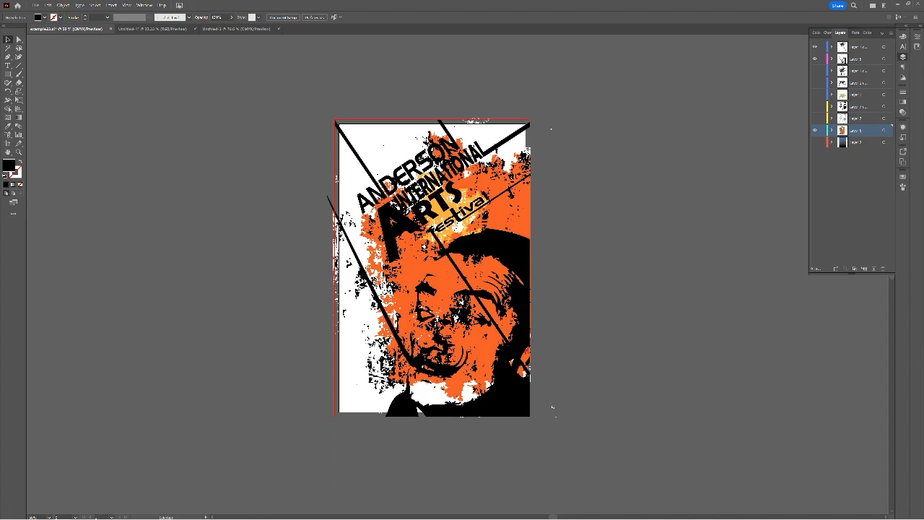
pyautogui.moveTo(54, 170)
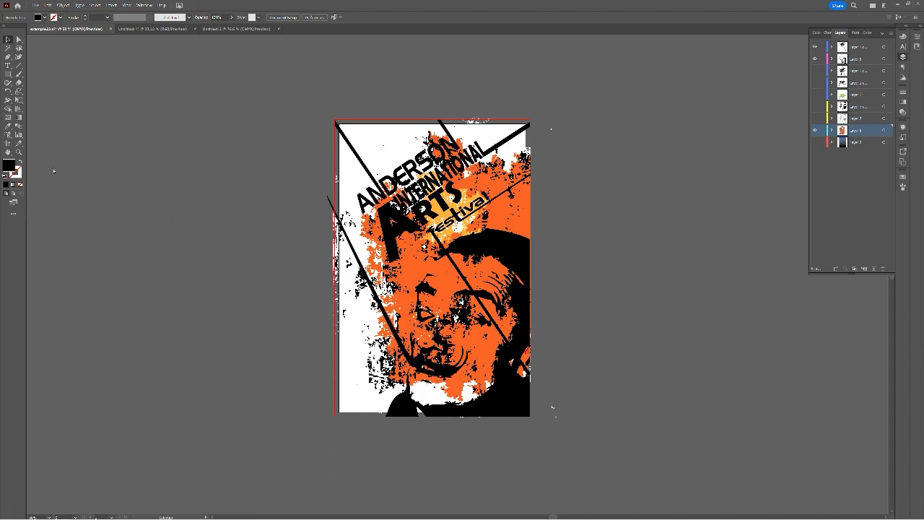
pyautogui.moveTo(92, 292)
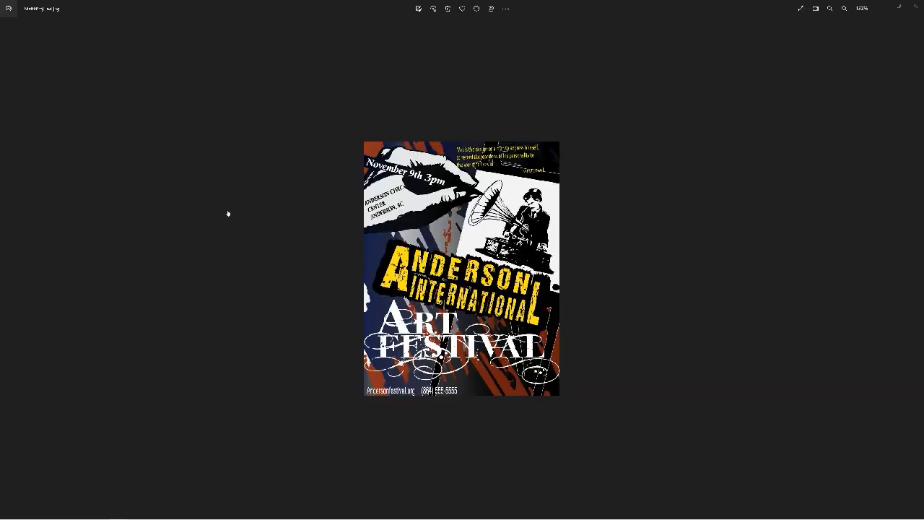
pyautogui.moveTo(855, 187)
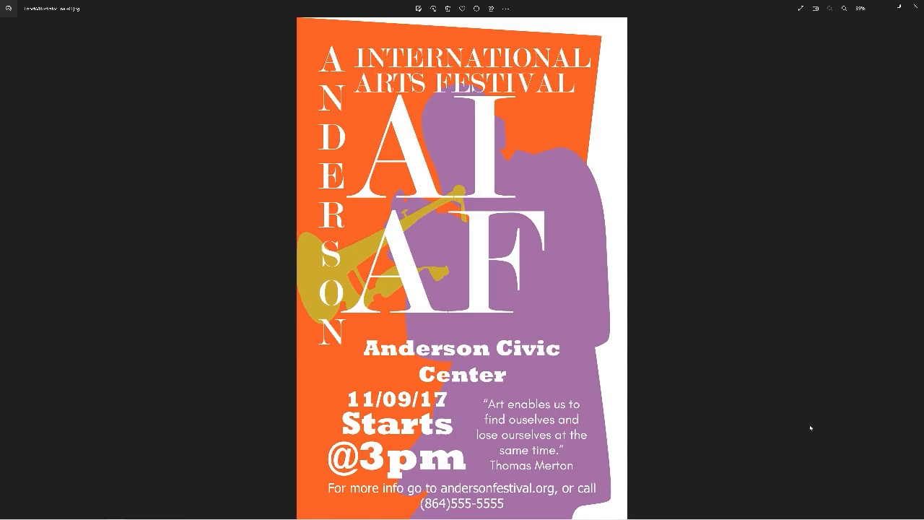
pyautogui.moveTo(840, 401)
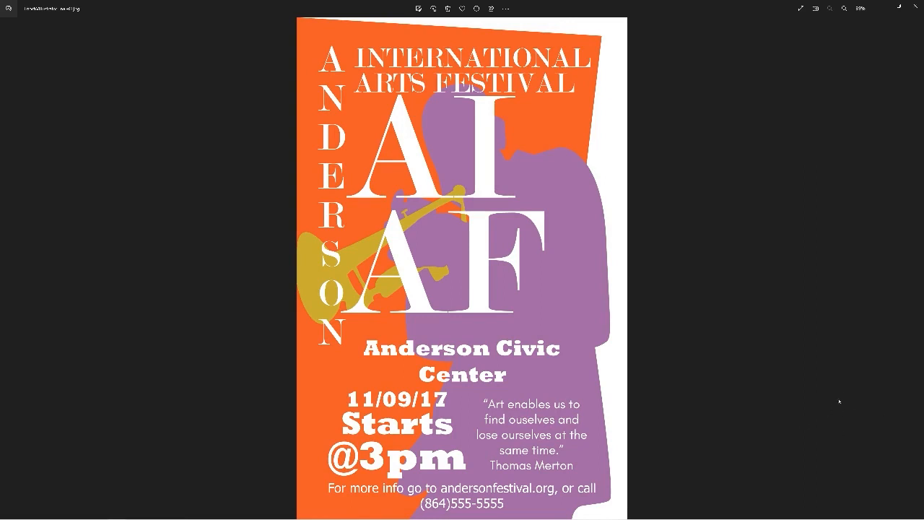
pyautogui.moveTo(895, 433)
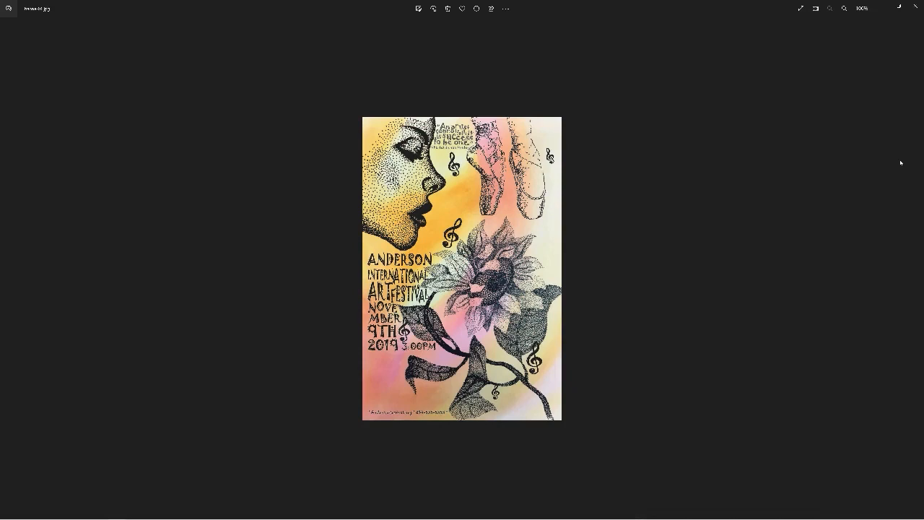
pyautogui.moveTo(877, 125)
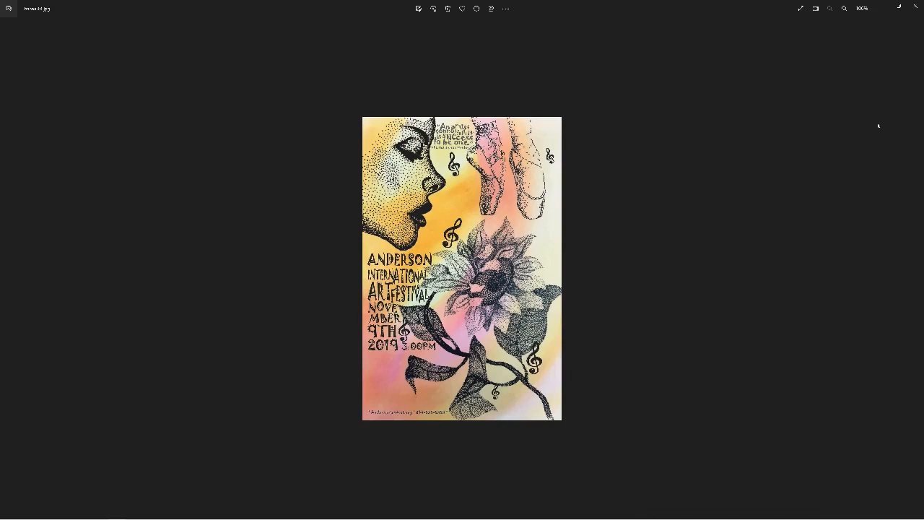
pyautogui.moveTo(820, 150)
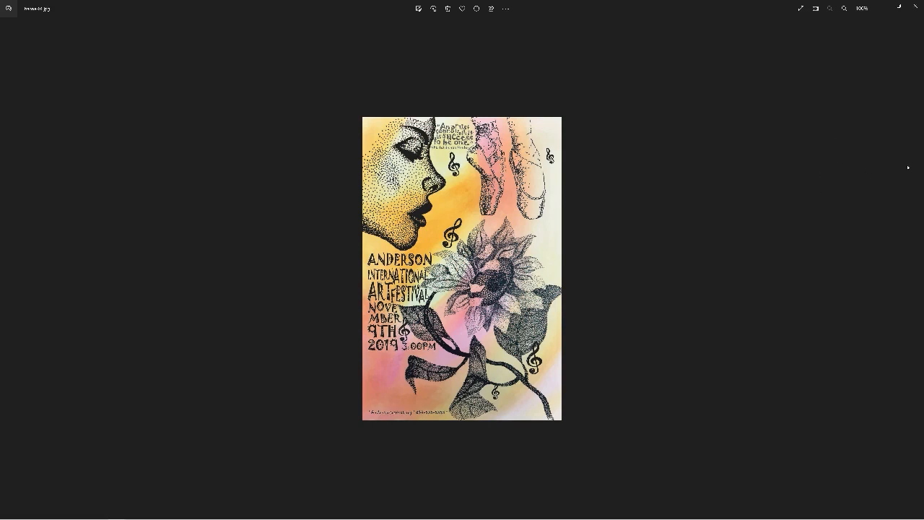
pyautogui.moveTo(883, 261)
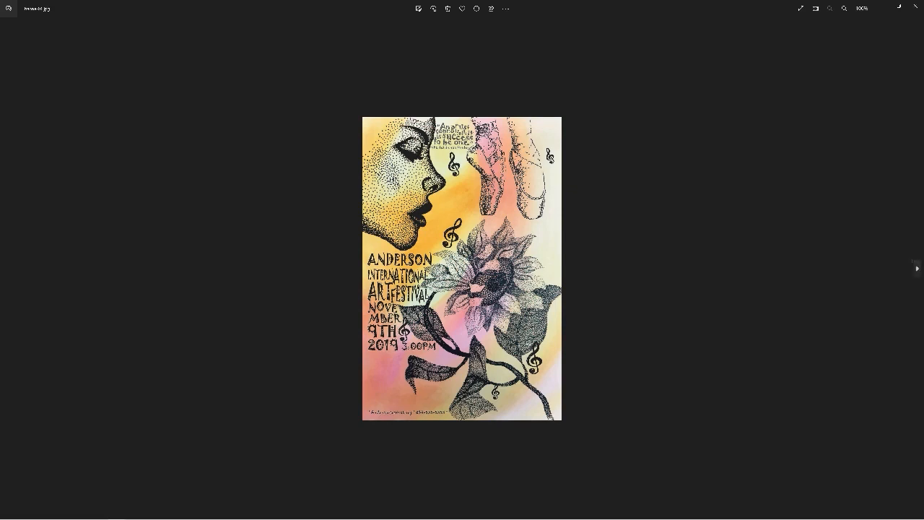
# Advance from the sunflower poster to the next example image in Photos.
pyautogui.click(915, 267)
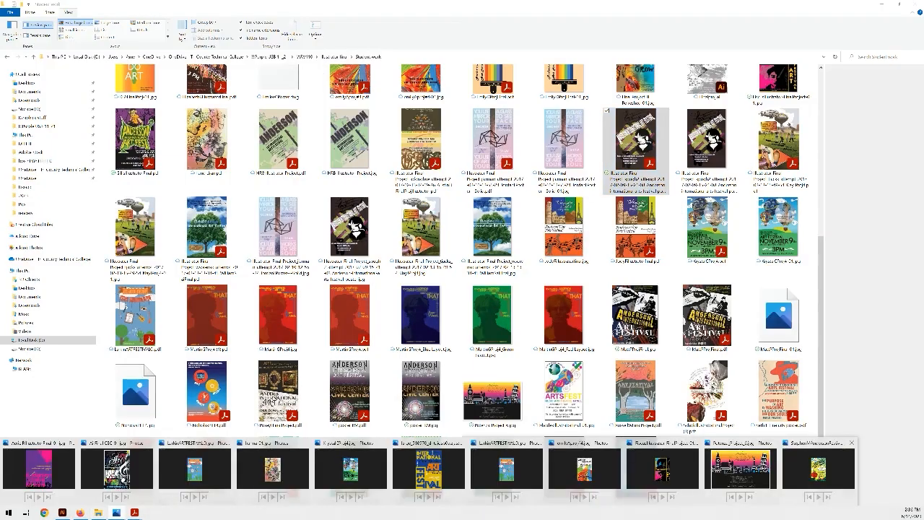
# Open an example festival poster PDF from the examples folder.
pyautogui.doubleClick(492, 390)
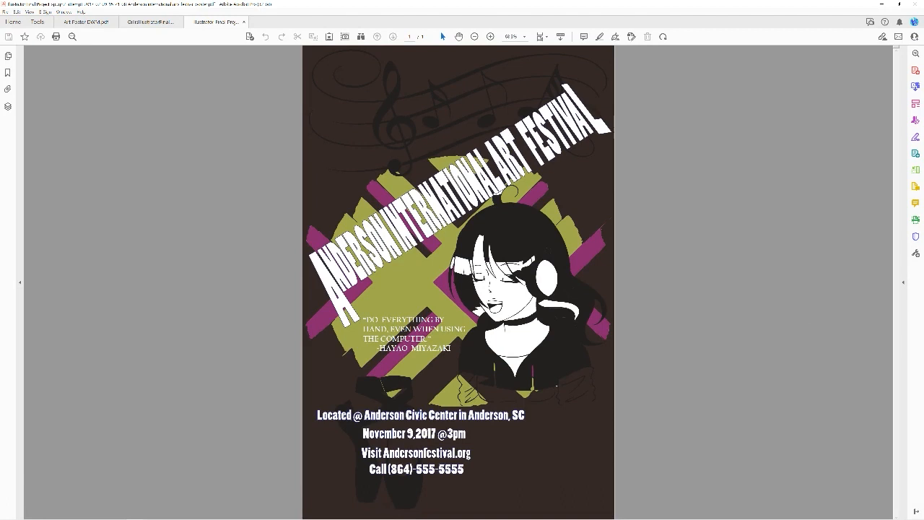
# Switch to the purple and green Anderson International Art Fest poster PDF.
pyautogui.click(150, 22)
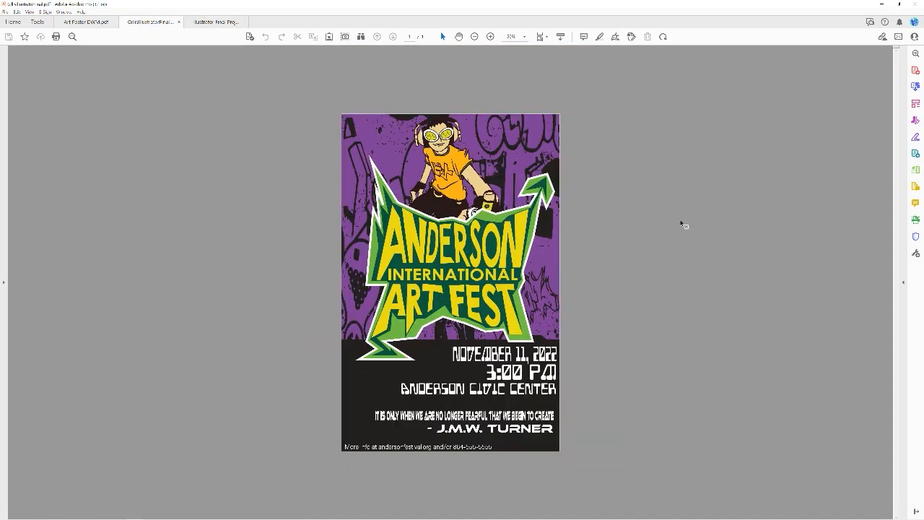
pyautogui.moveTo(625, 236)
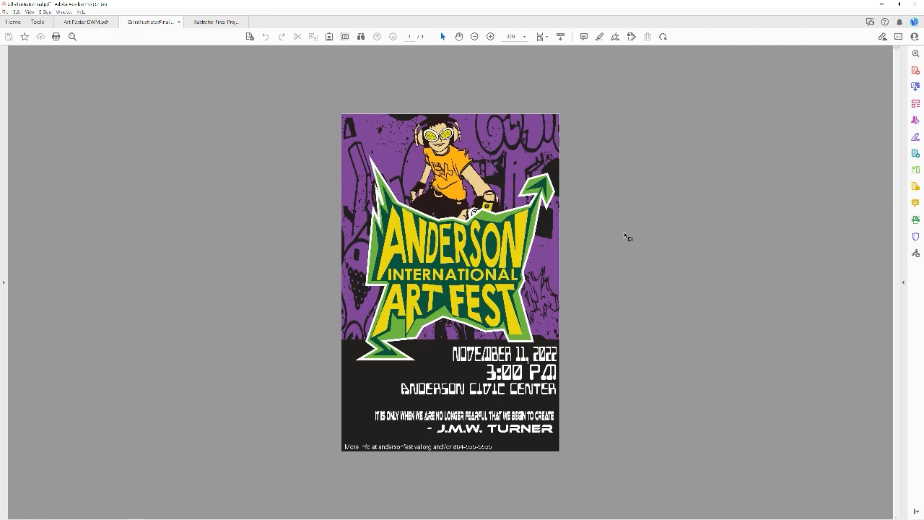
pyautogui.moveTo(591, 45)
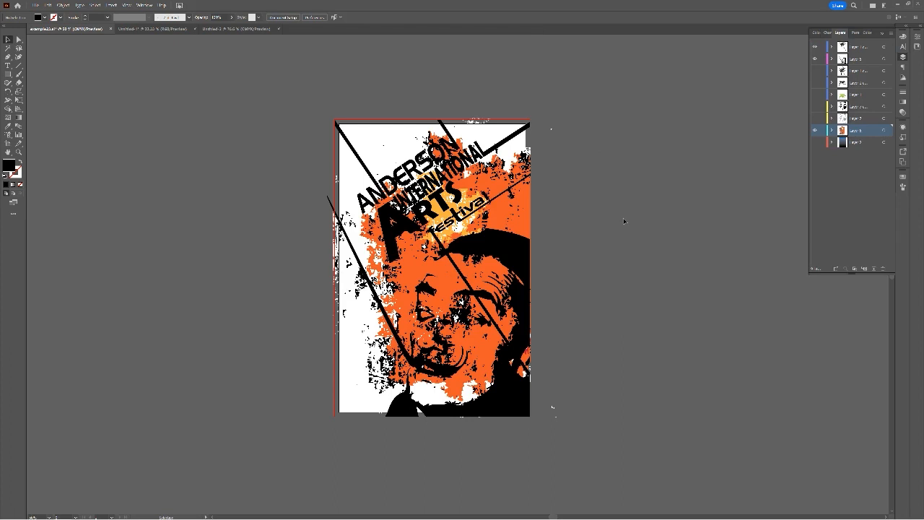
pyautogui.moveTo(511, 13)
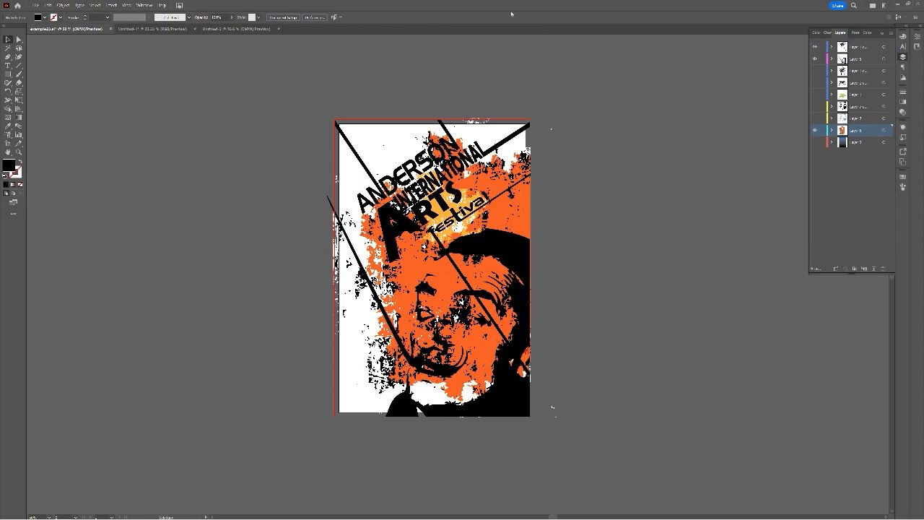
# Save the Dali poster as an Adobe PDF with a chosen preset.
pyautogui.click(35, 6)
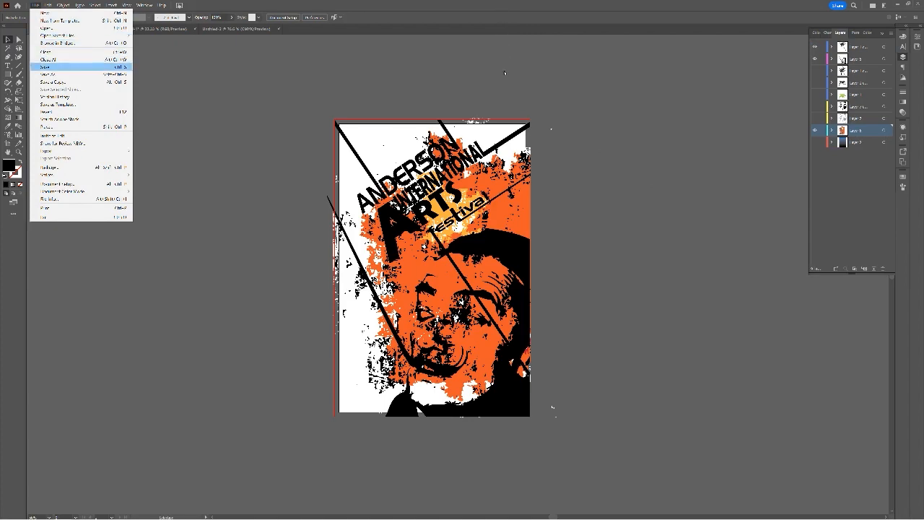
pyautogui.click(46, 66)
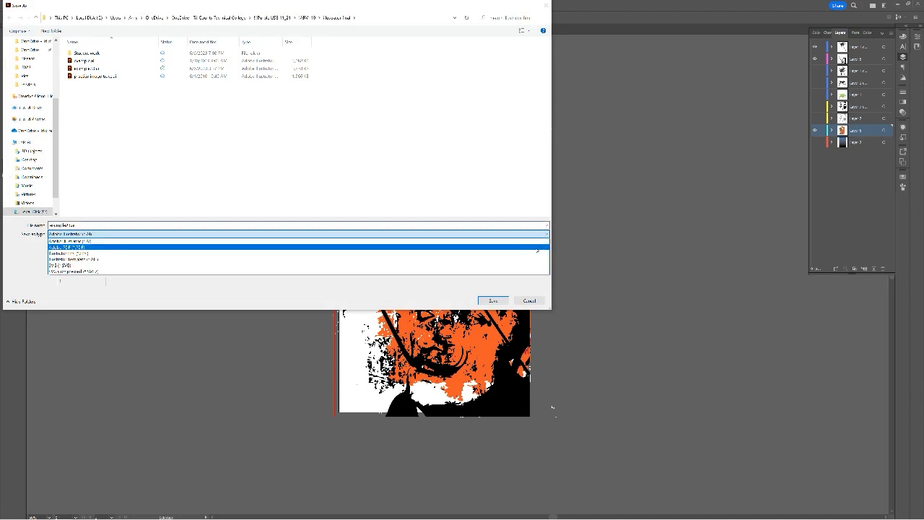
pyautogui.click(69, 239)
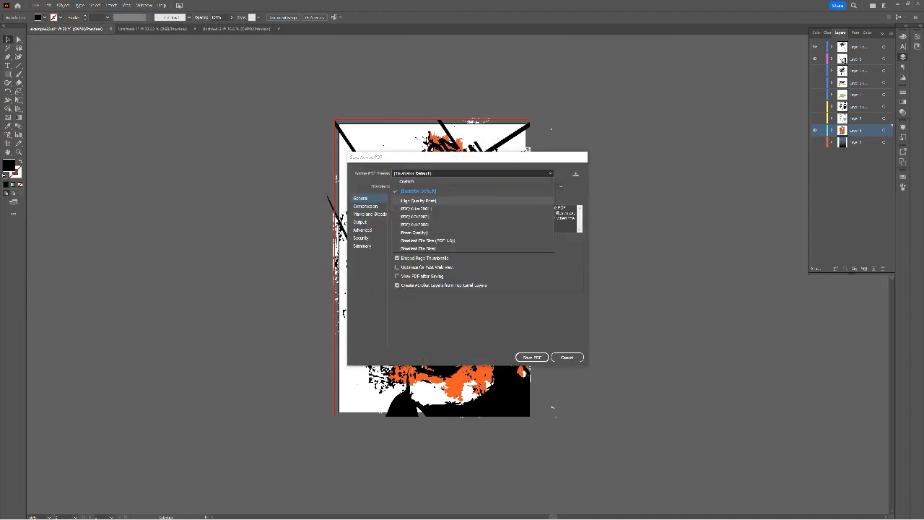
pyautogui.click(417, 199)
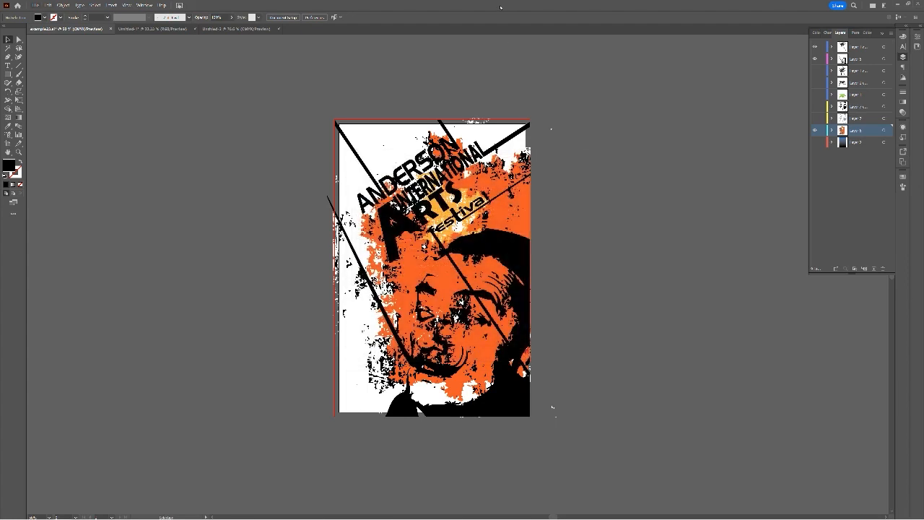
# Export the poster as a JPEG and adjust its quality and resolution in JPEG Options.
pyautogui.click(45, 6)
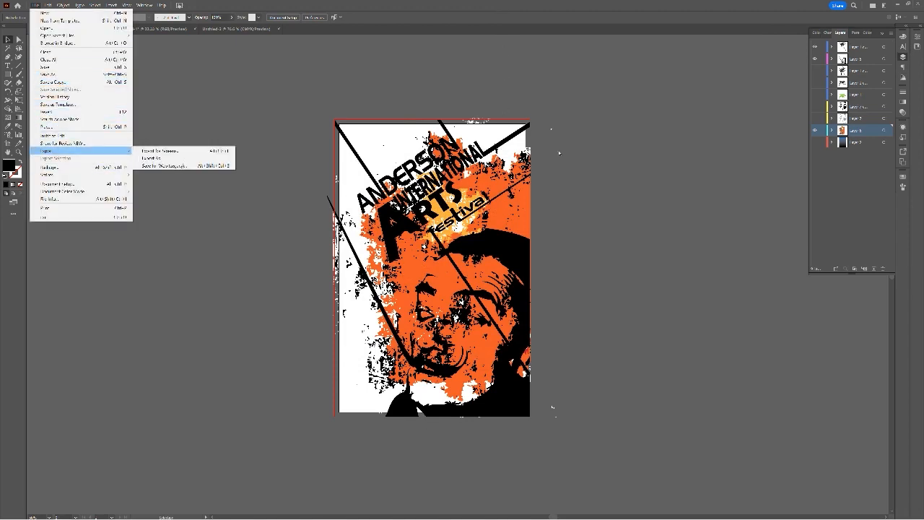
pyautogui.click(159, 151)
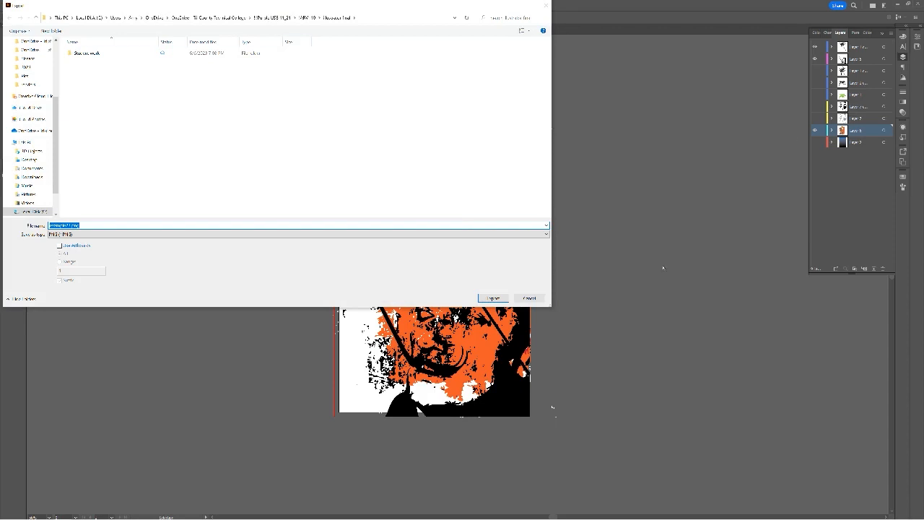
pyautogui.click(301, 234)
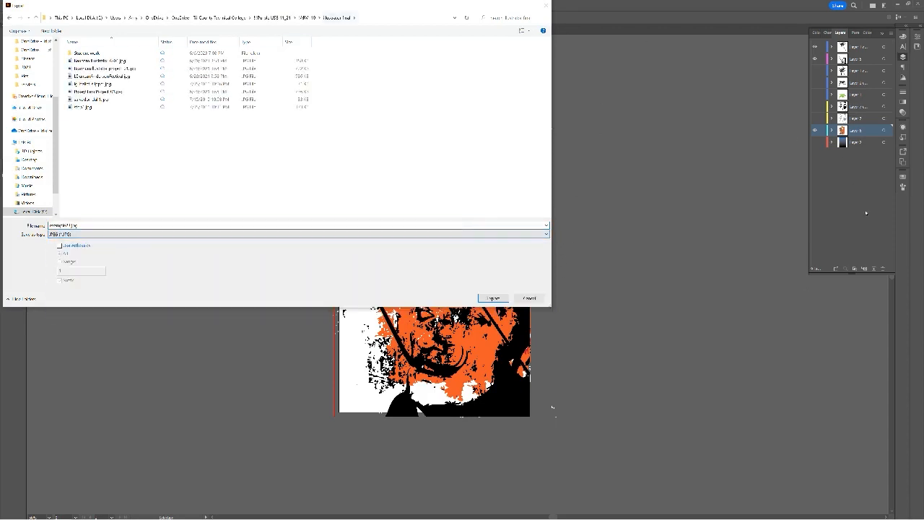
pyautogui.click(492, 297)
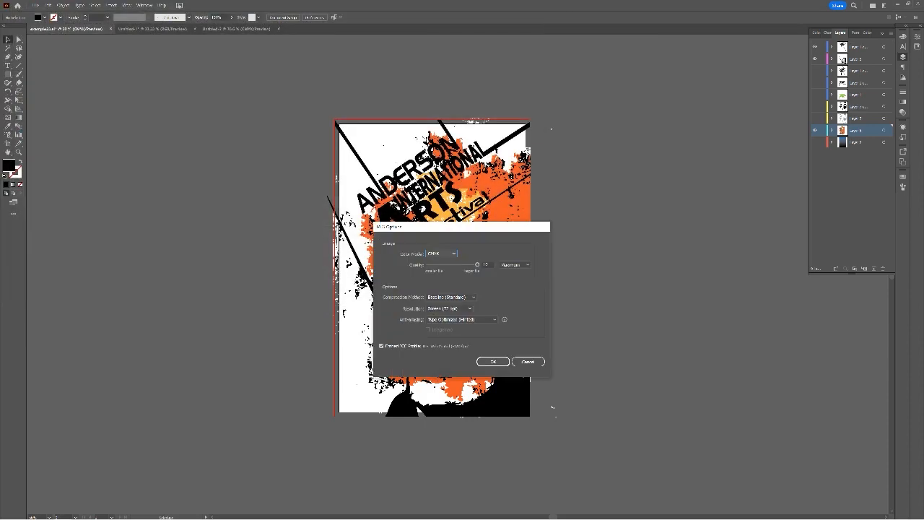
pyautogui.moveTo(909, 332)
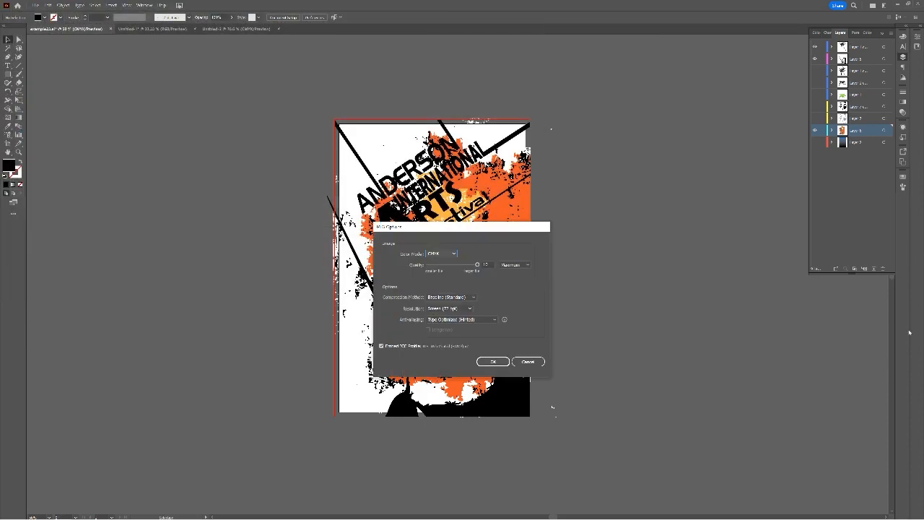
pyautogui.click(469, 309)
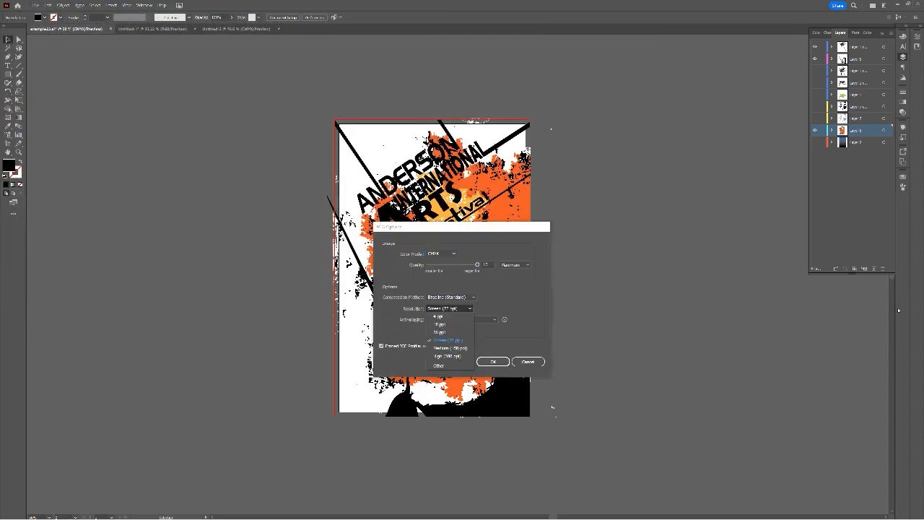